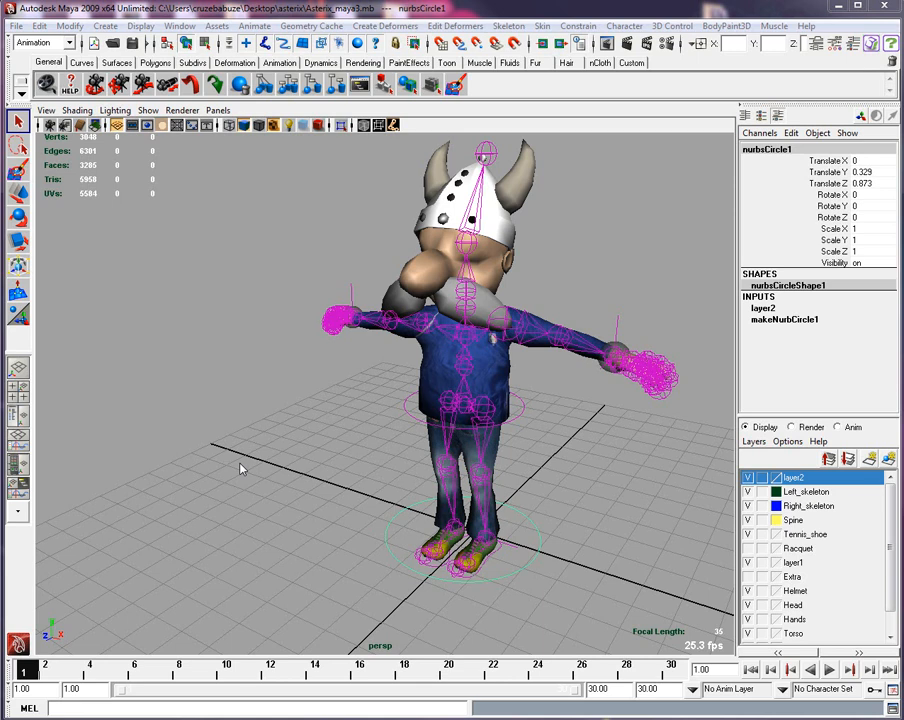
mouse_move(246, 472)
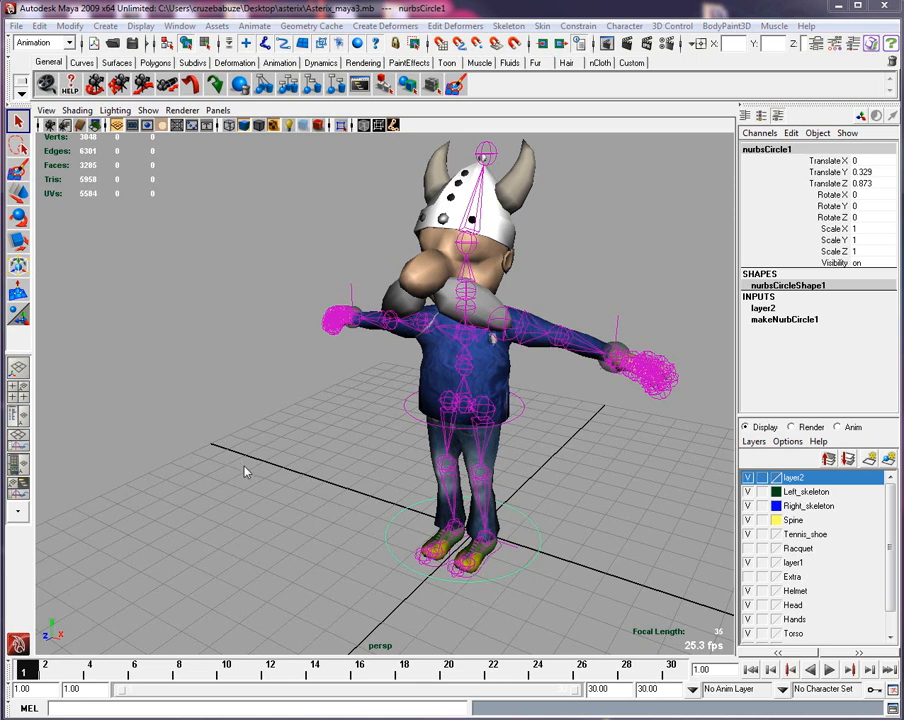
mouse_move(248, 470)
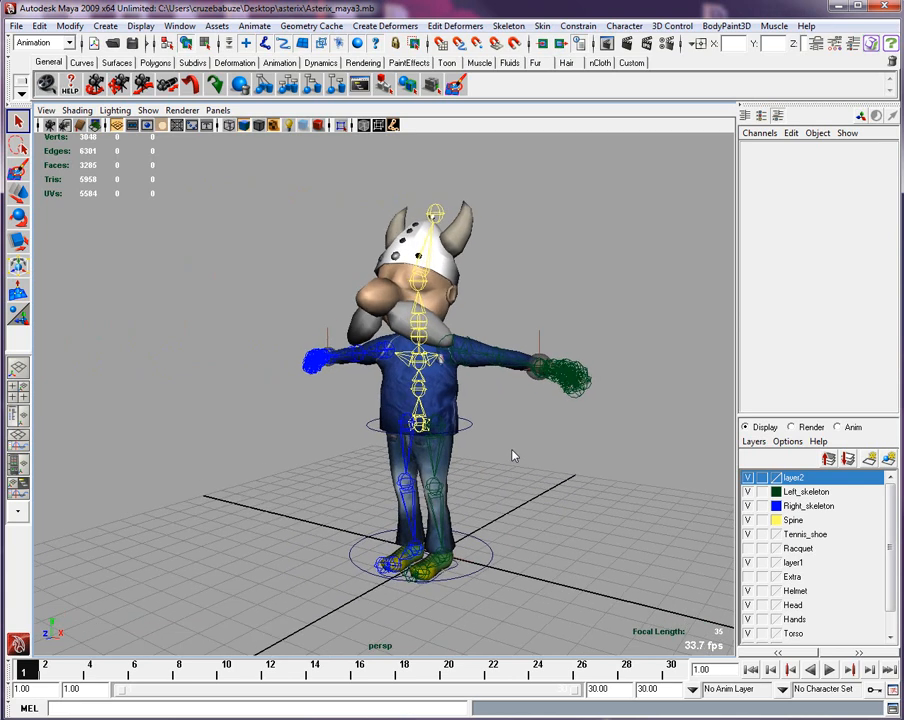
left_click_drag(510, 456, 230, 304)
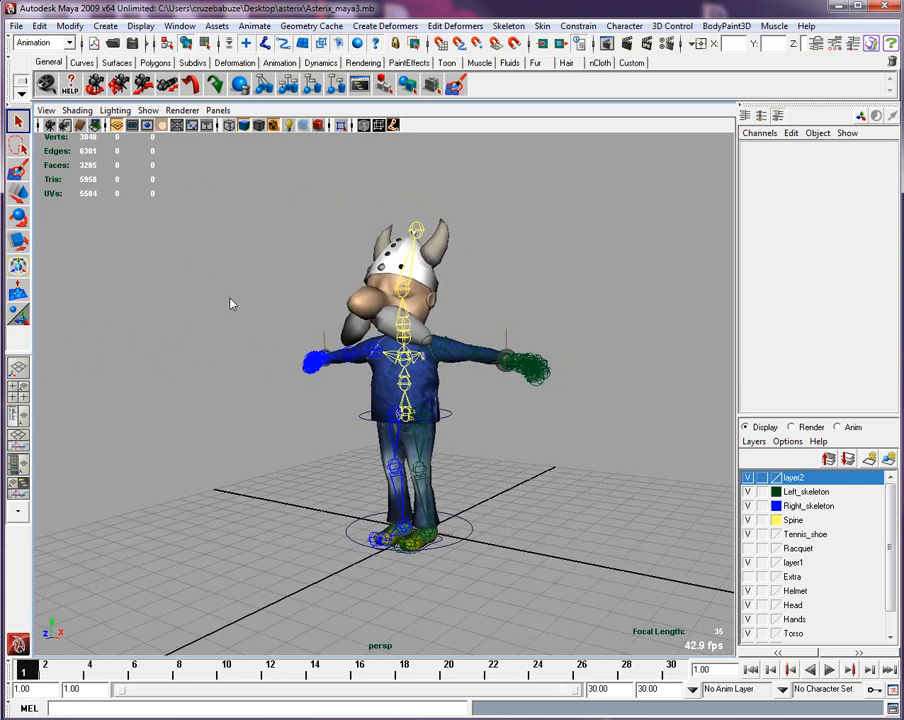
mouse_move(236, 304)
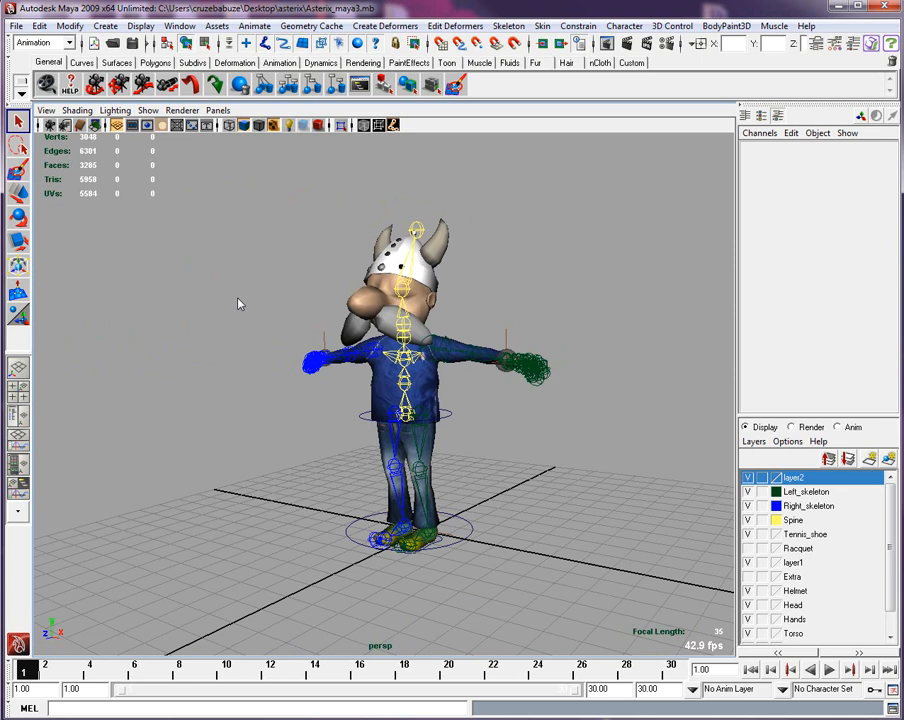
mouse_move(684, 680)
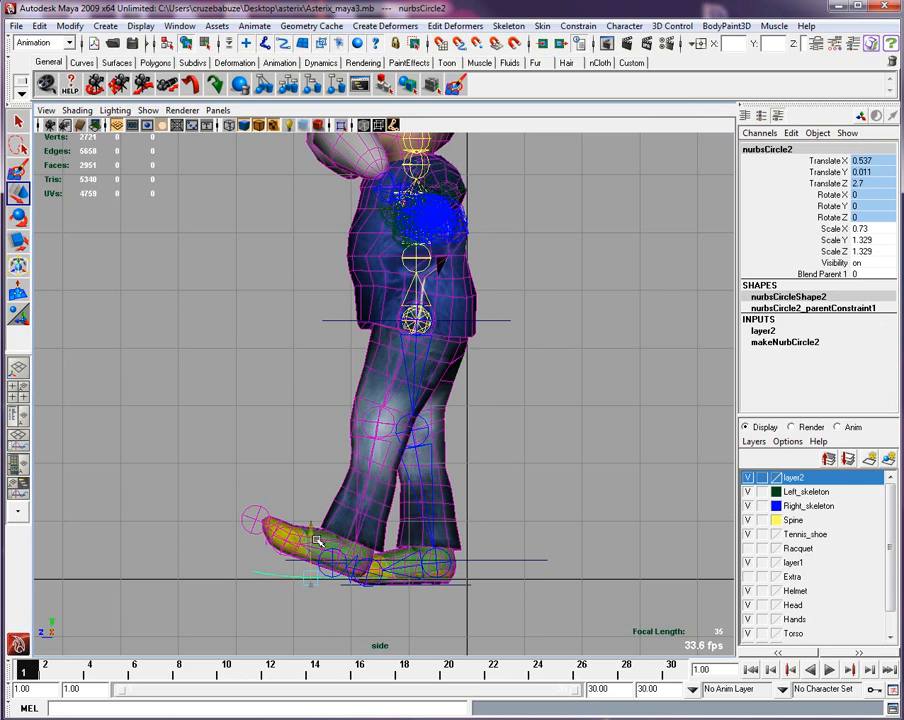
Push the rear foot control back to widen the stride in the side view.
left_click_drag(316, 540, 318, 588)
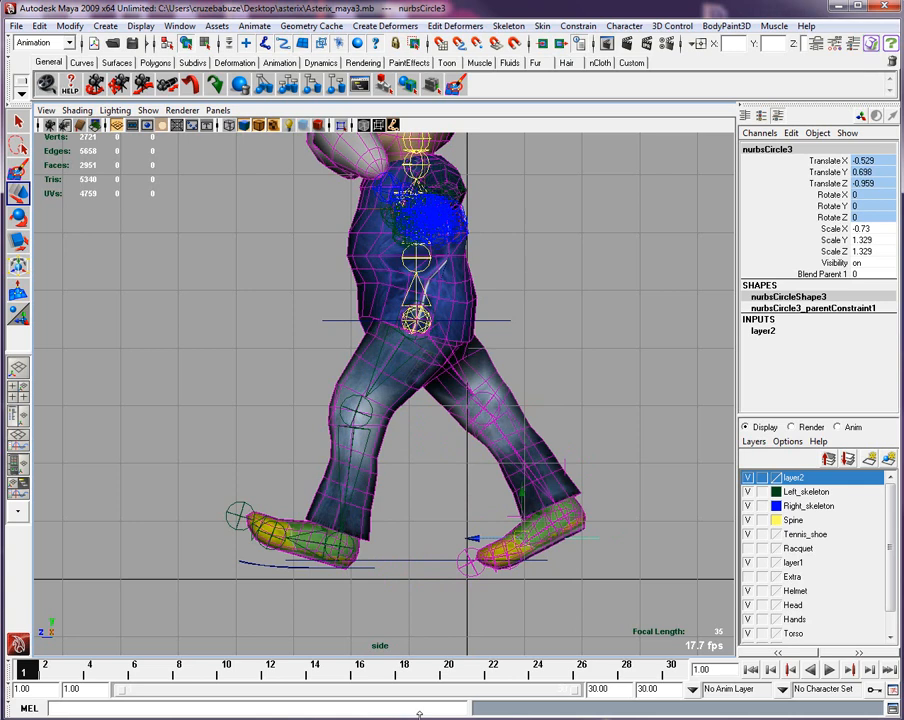
mouse_move(442, 578)
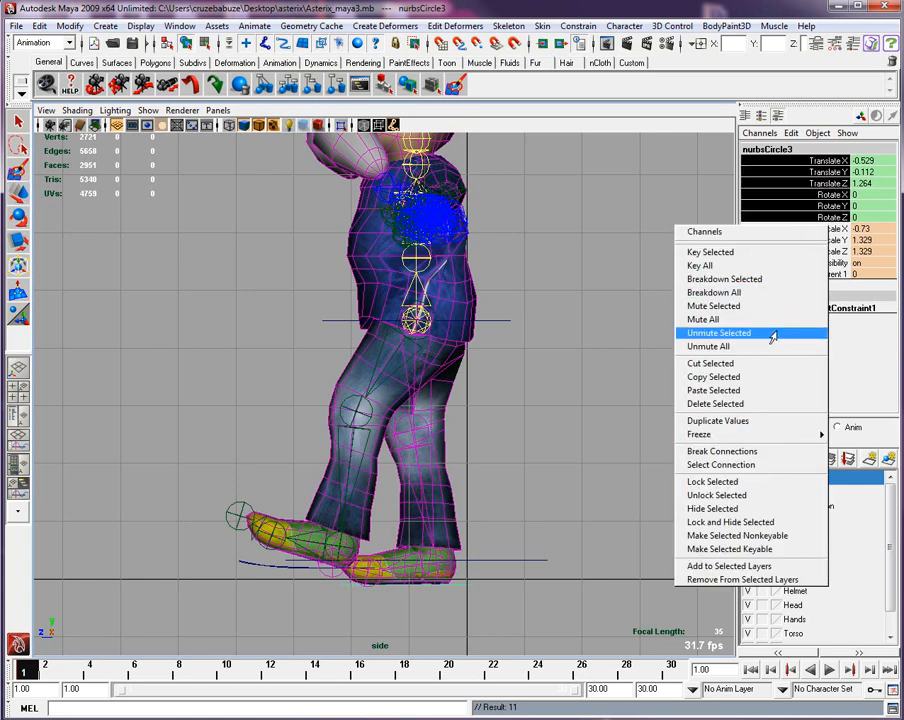
mouse_move(716, 404)
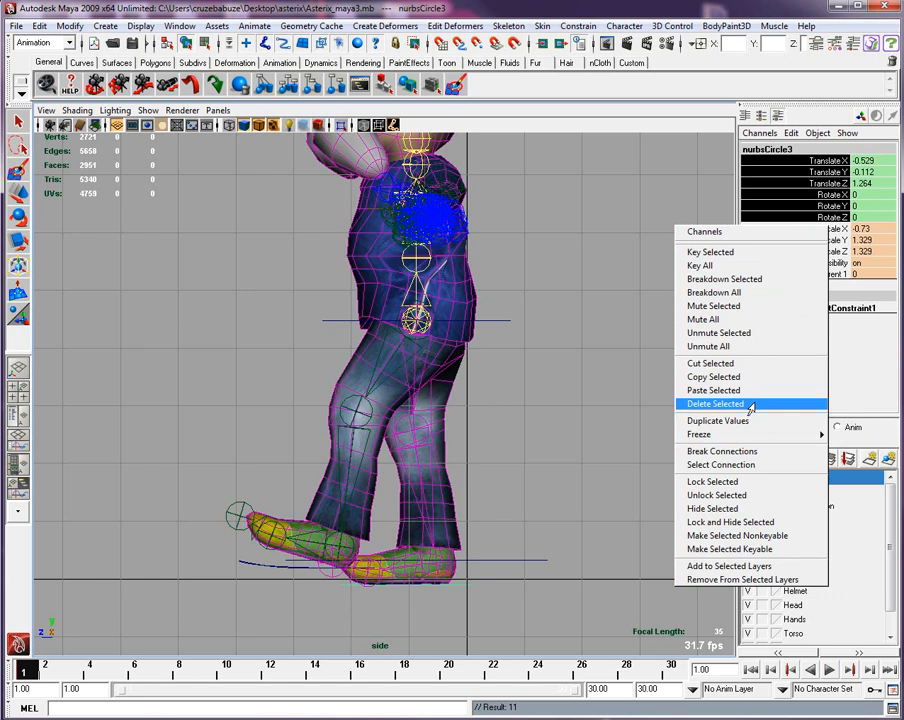
Delete the selected translate-channel keys from the foot control via Delete Selected.
left_click(714, 404)
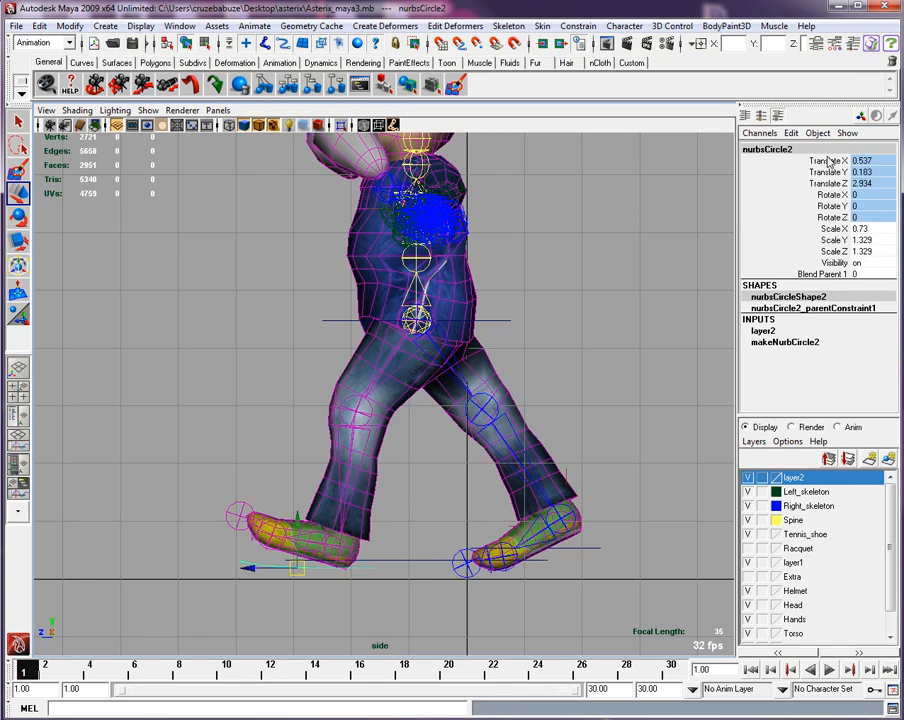
Key all the foot control's channels in the stride pose via the Channel Box menu.
right_click(816, 200)
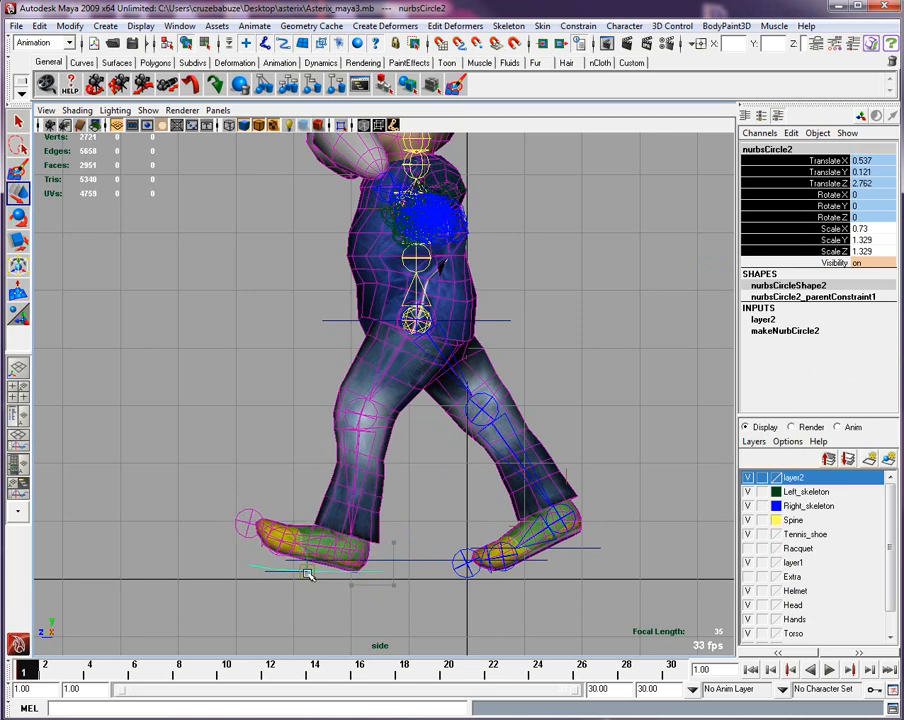
left_click(68, 670)
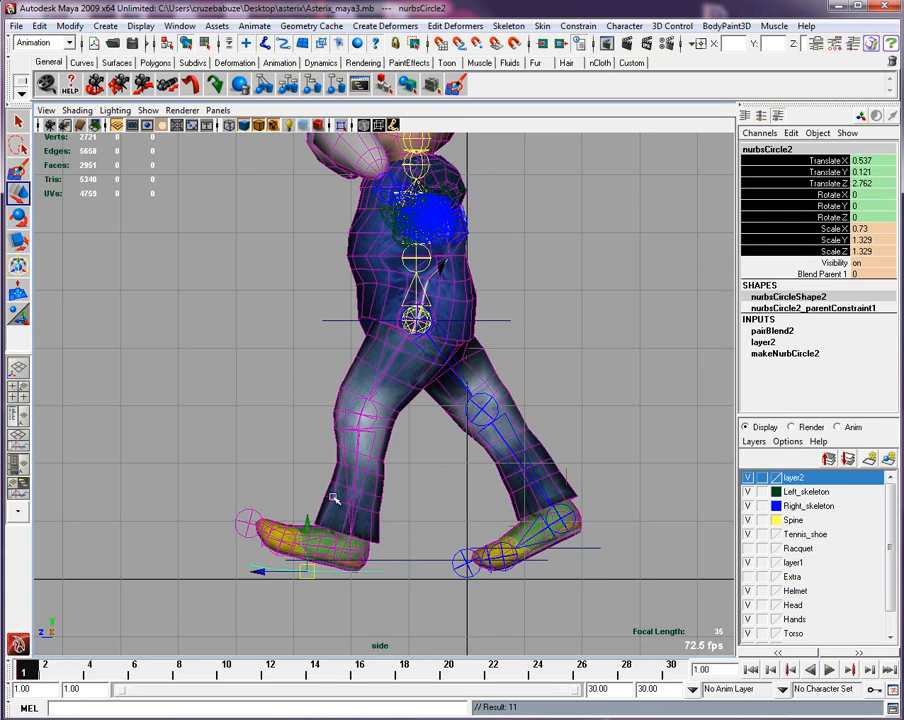
right_click(336, 496)
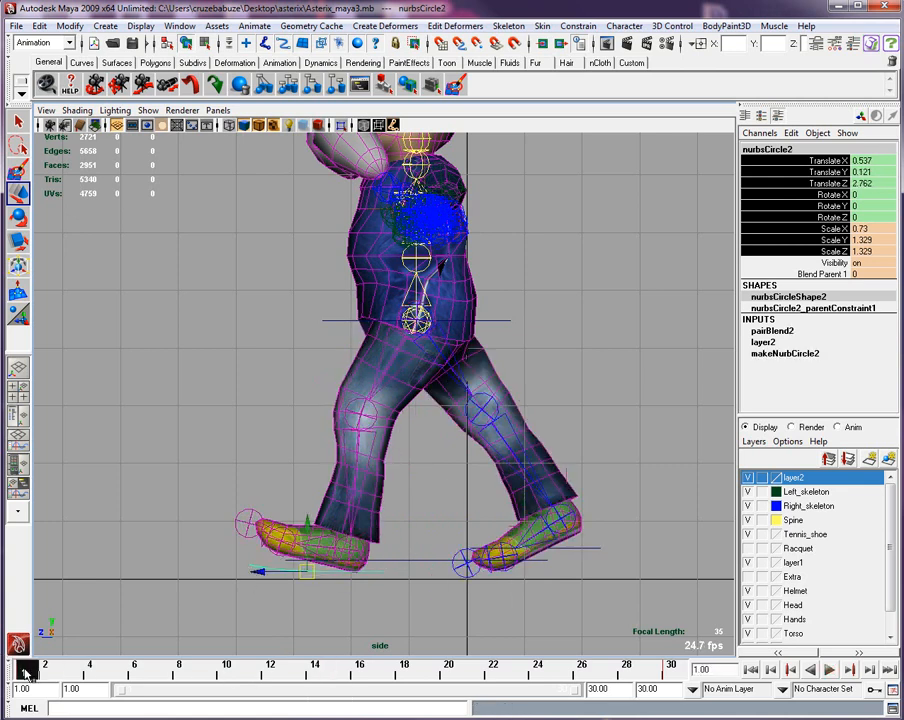
At a later frame, move the foot into the reversed stride position for keying.
left_click(338, 670)
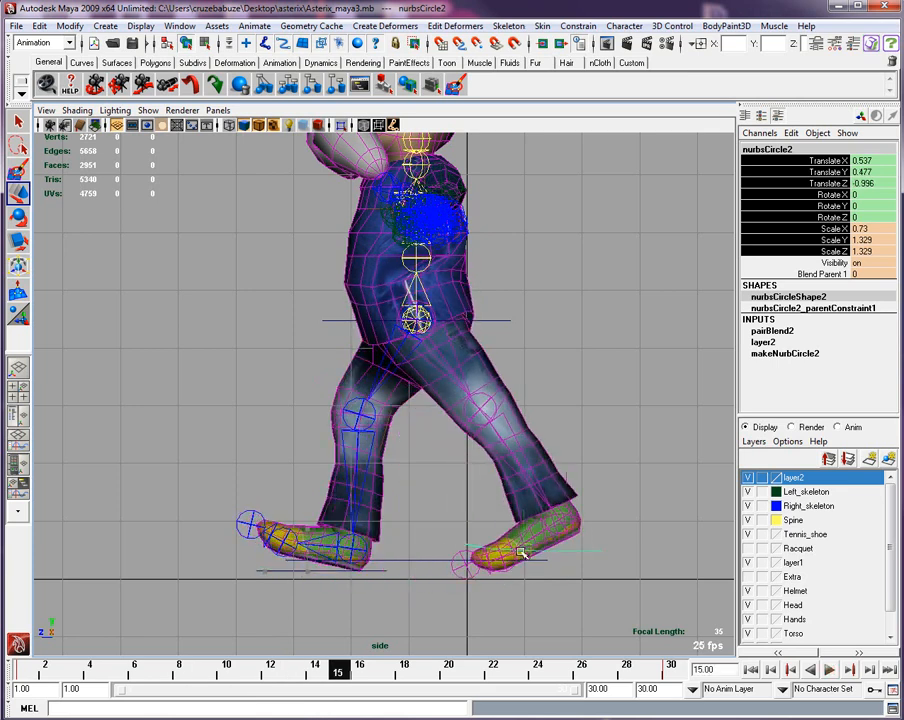
left_click_drag(520, 552, 504, 540)
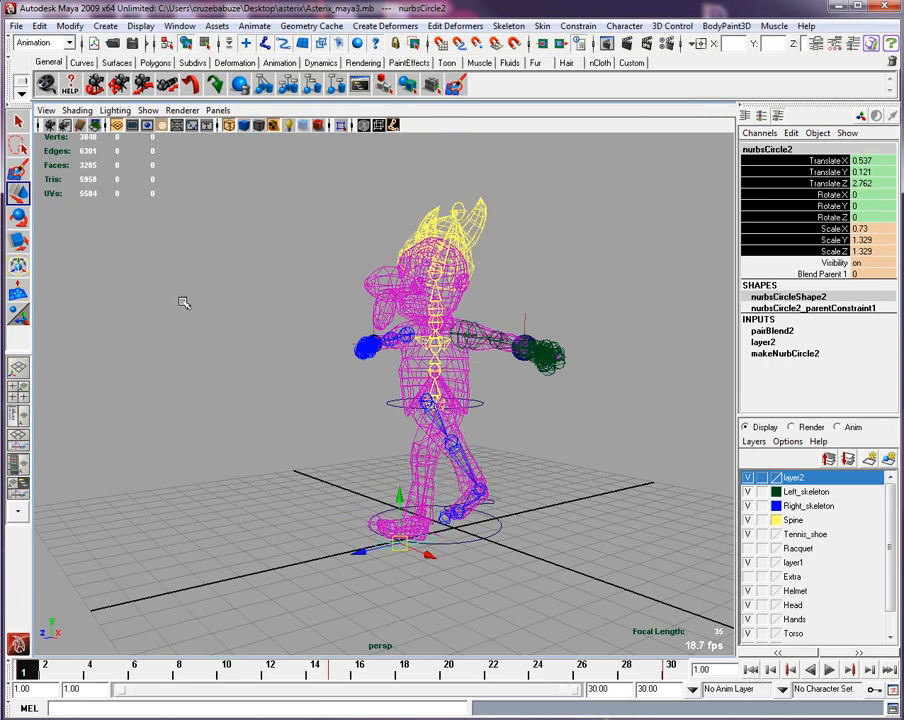
Play back the two-stride animation in perspective, then stop it.
left_click(828, 670)
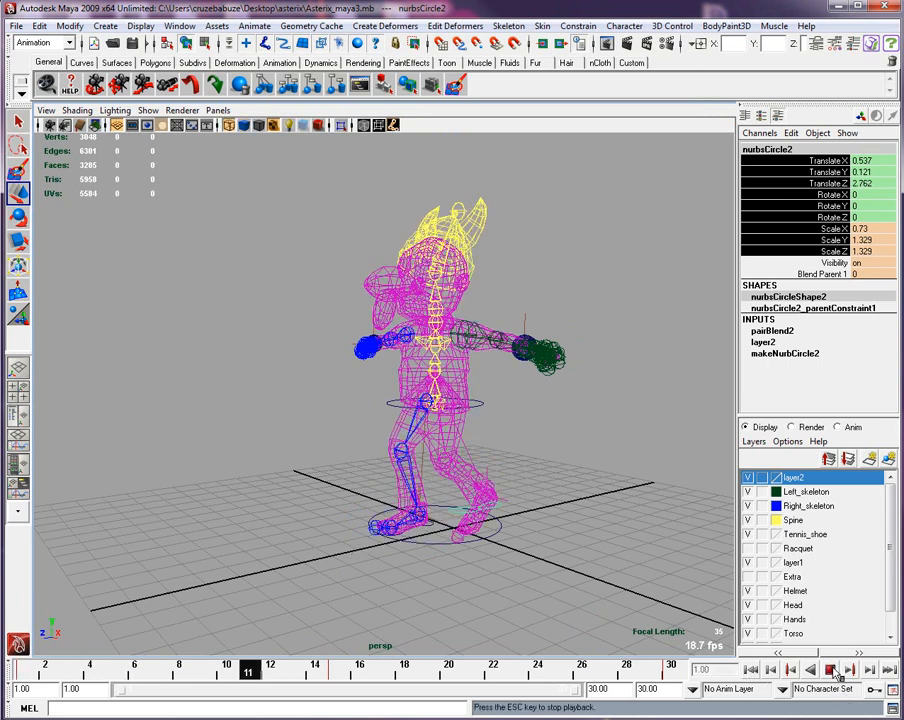
left_click(828, 670)
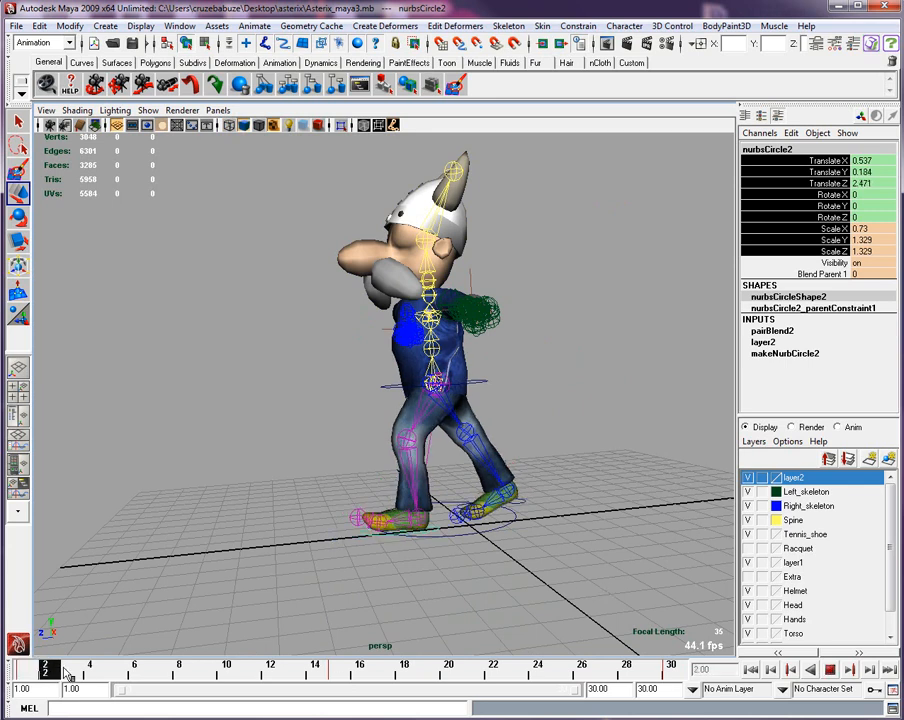
Return to the first frame in the side view and step between the two stride frames.
left_click(24, 670)
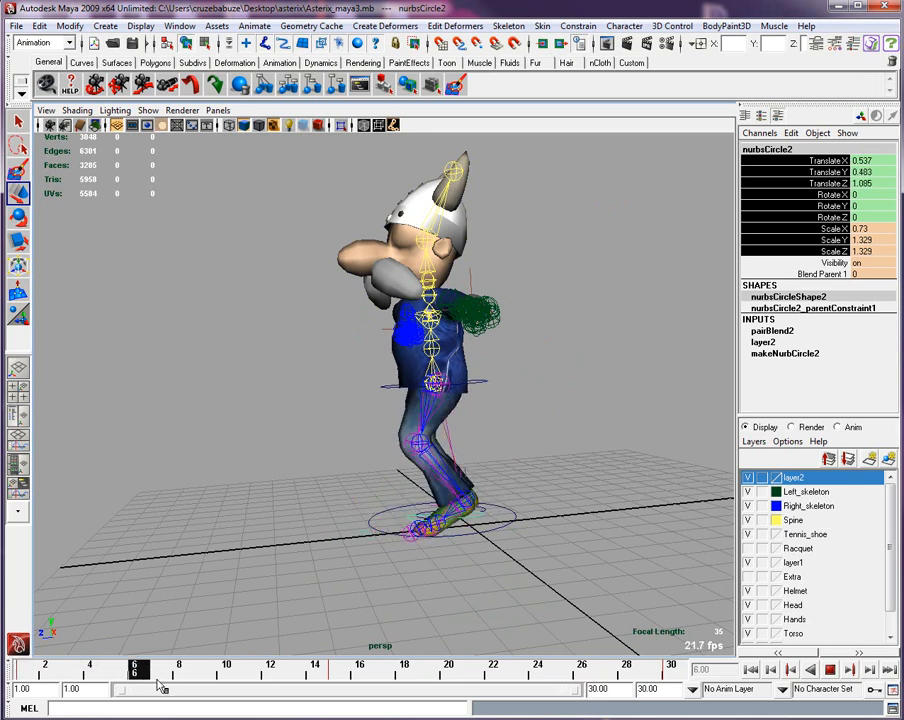
left_click(156, 670)
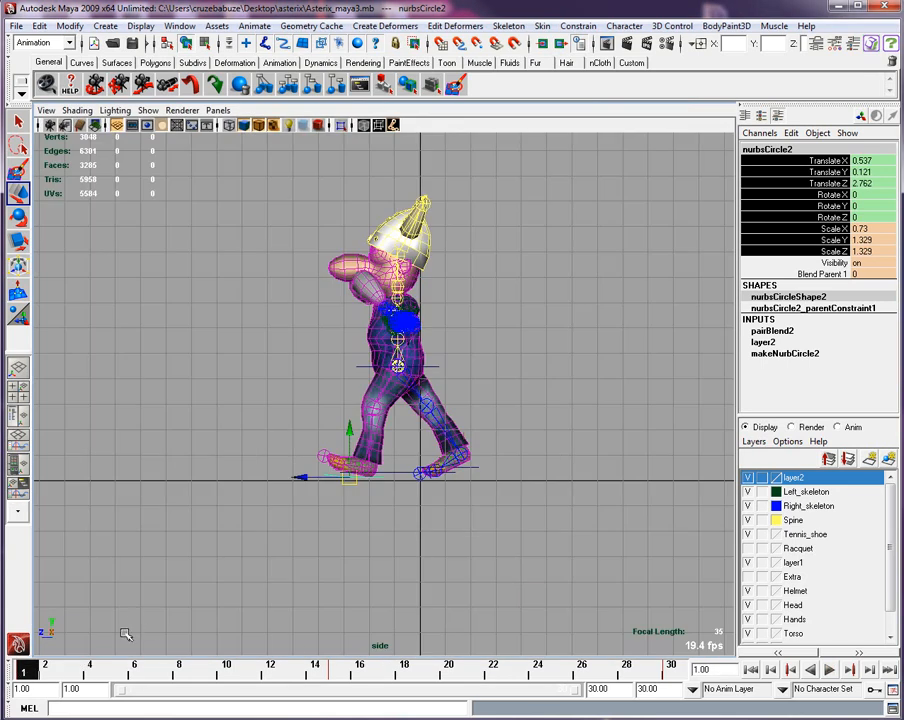
left_click(90, 664)
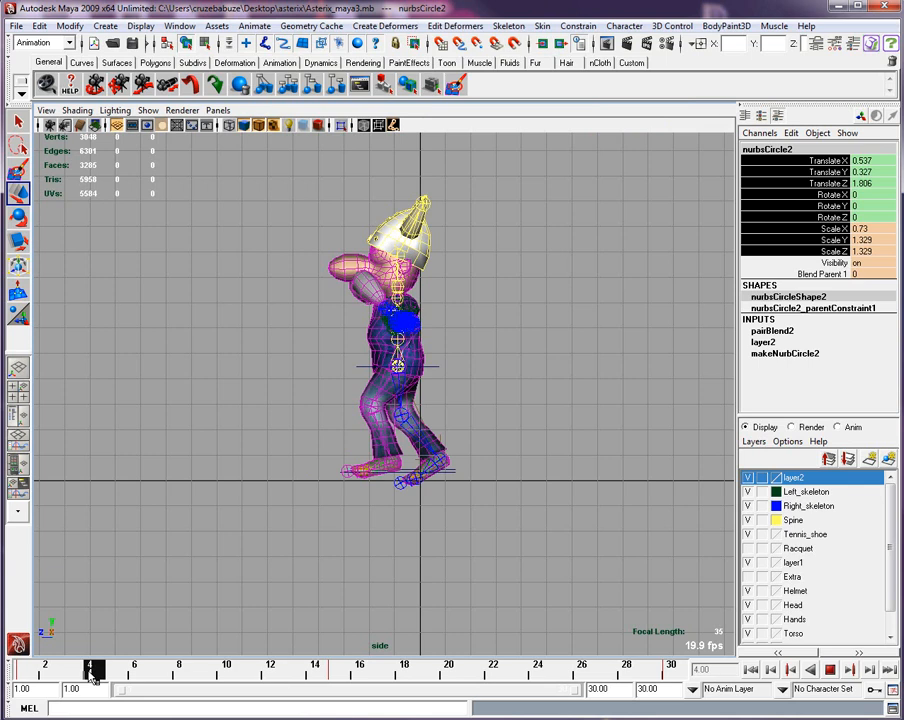
left_click(156, 672)
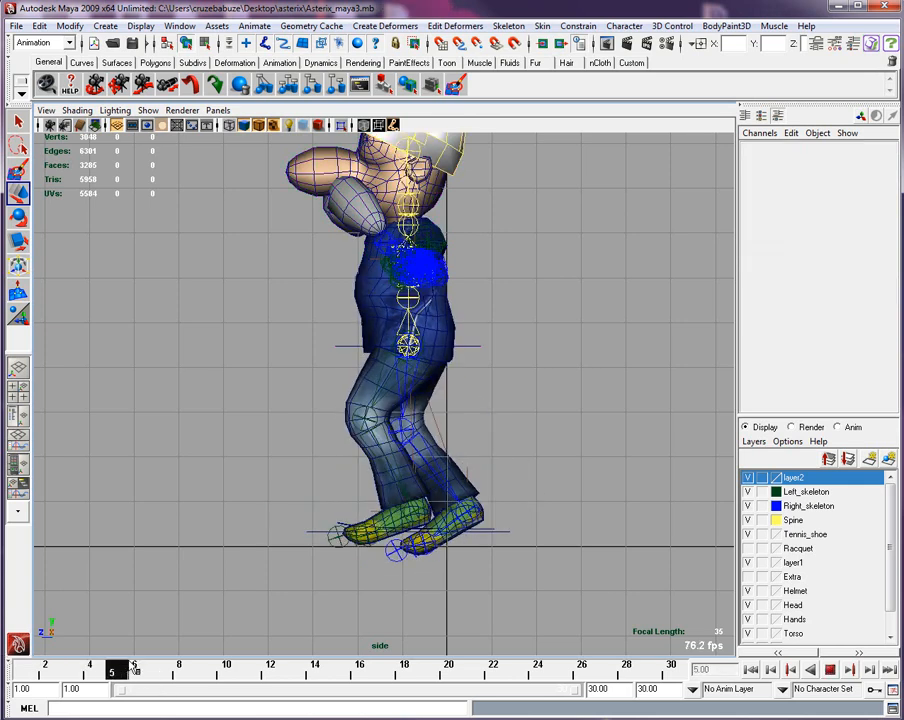
left_click(868, 670)
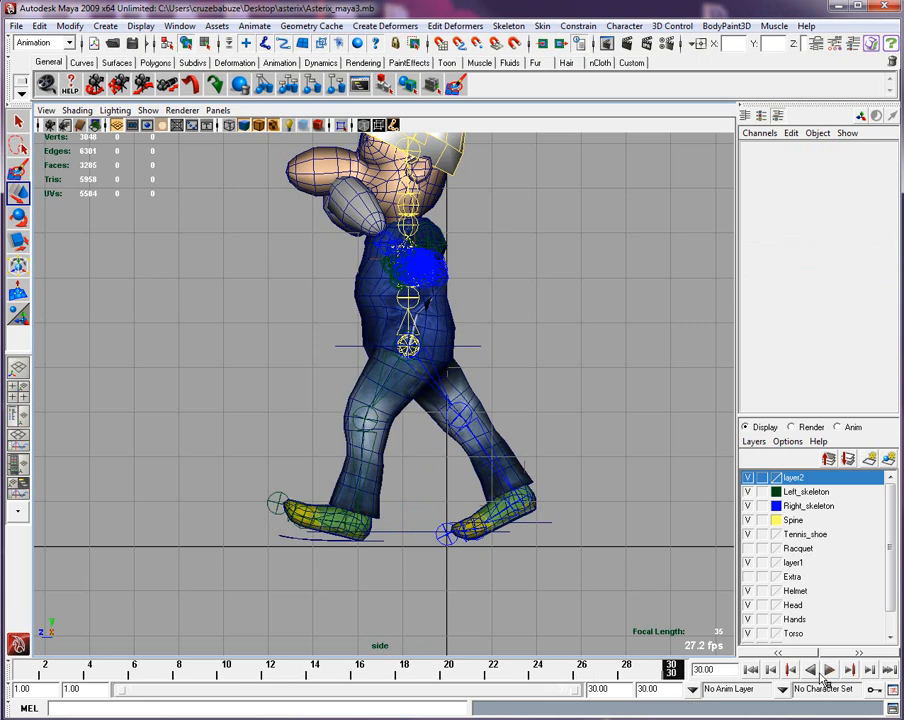
With the other foot control selected, scrub to the middle frame for the cross pose.
left_click(828, 670)
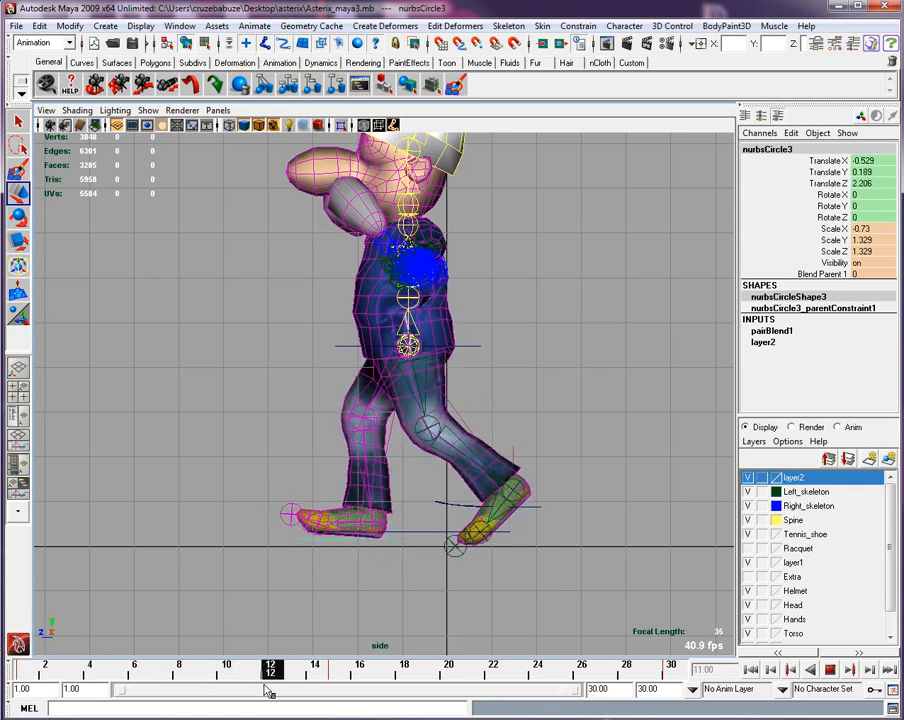
left_click(288, 670)
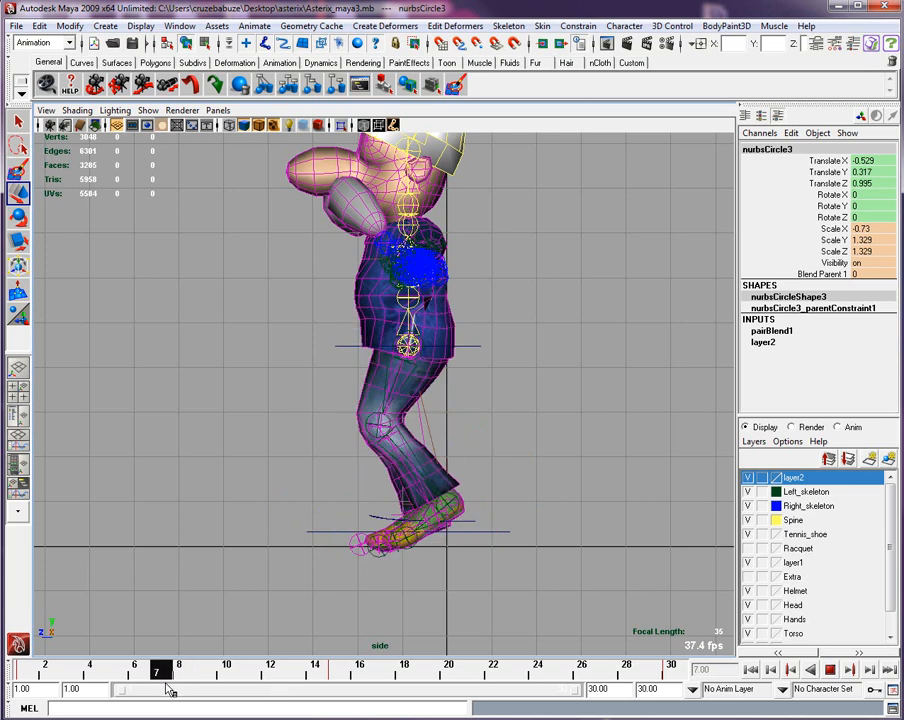
left_click(184, 668)
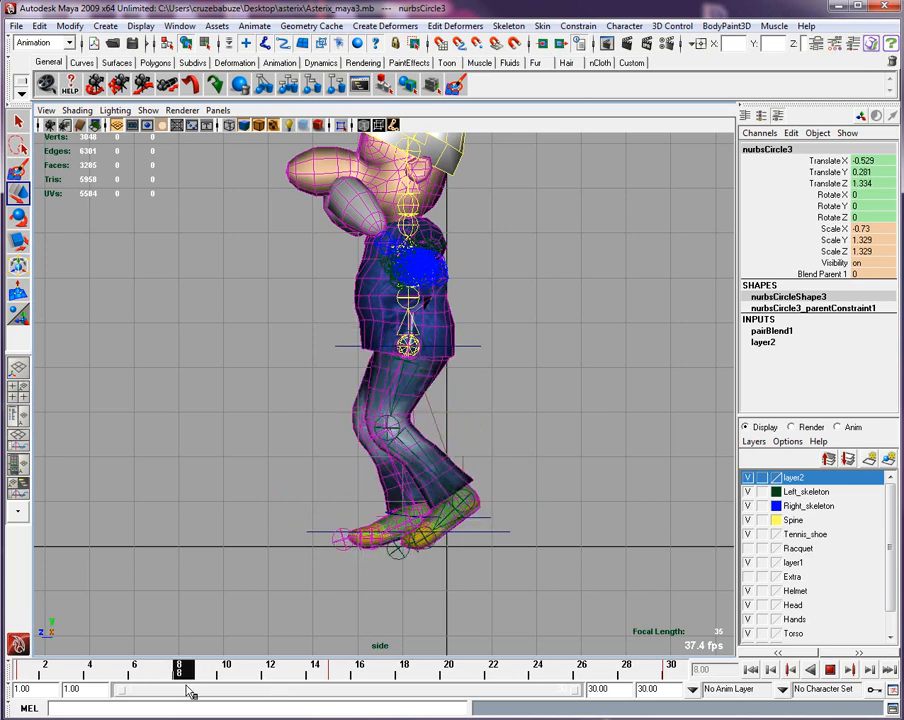
left_click_drag(184, 668, 122, 668)
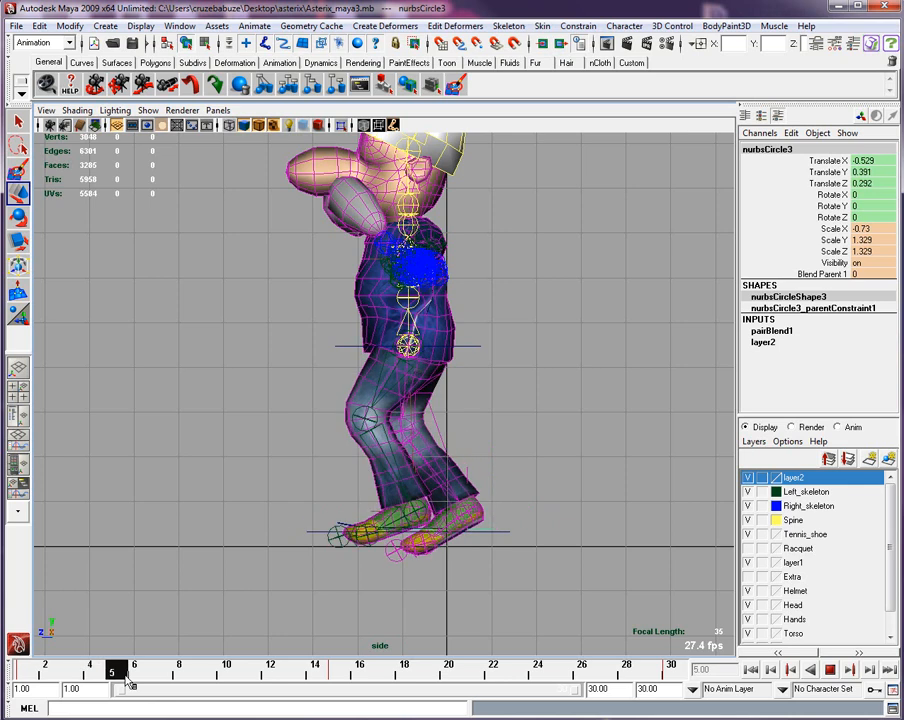
left_click(136, 670)
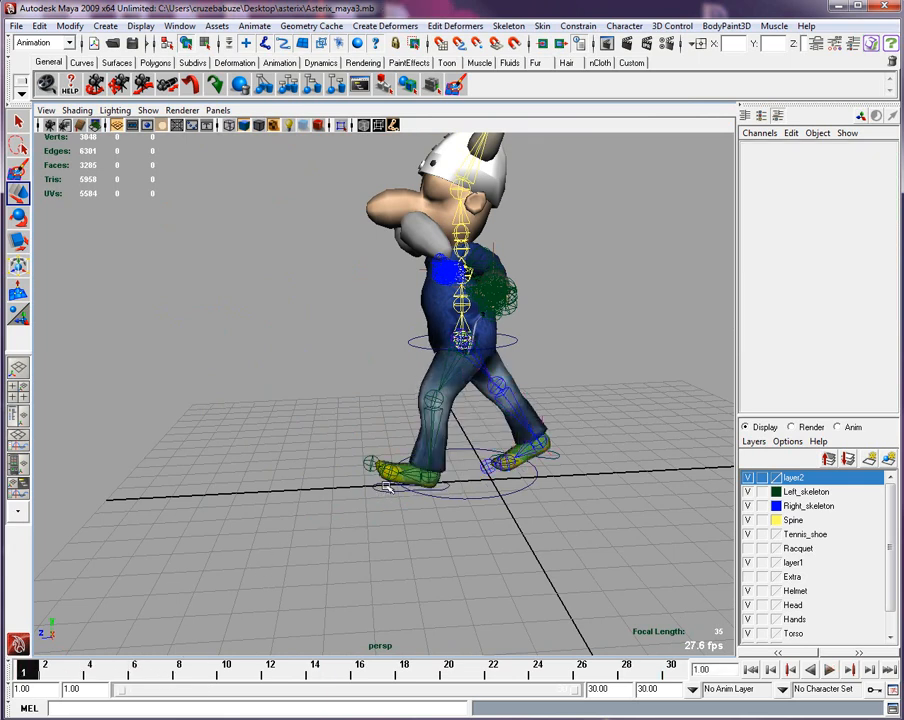
In the side view, step through the early cycle frames with the foot control selected.
key("space")
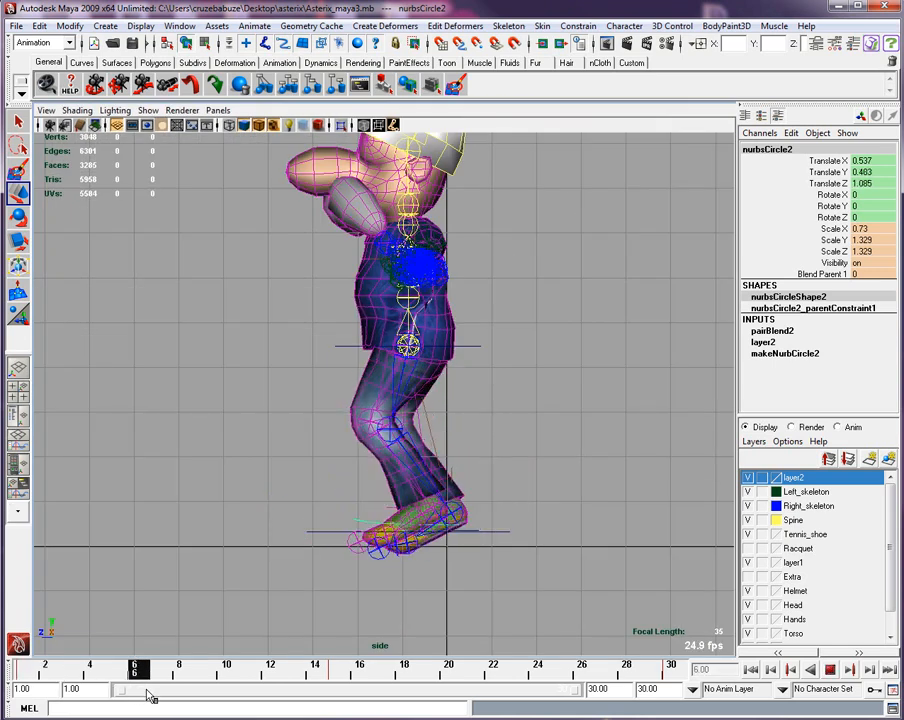
left_click(156, 666)
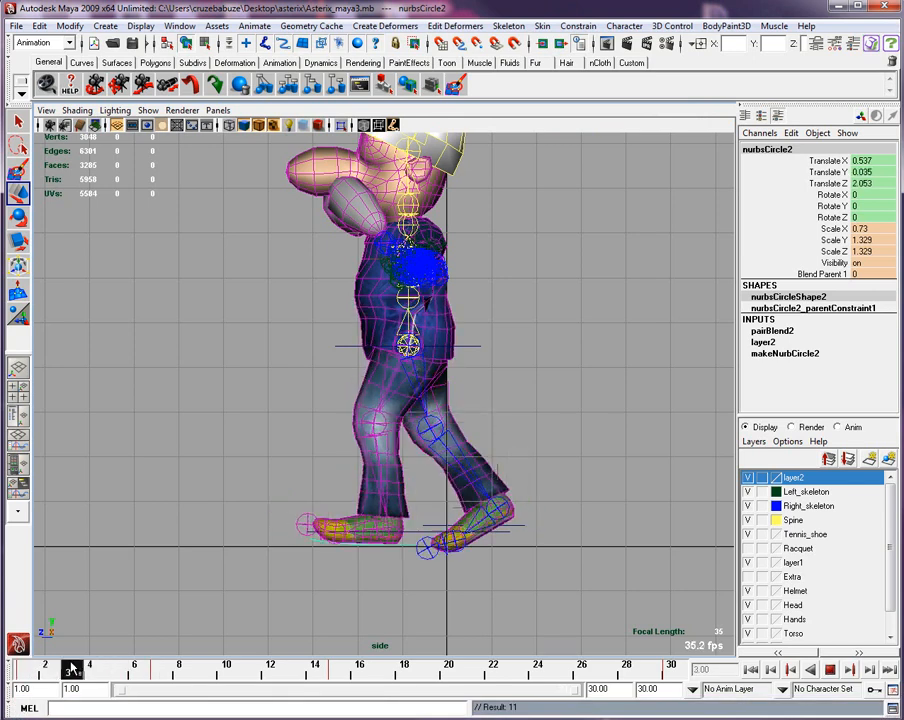
left_click(272, 668)
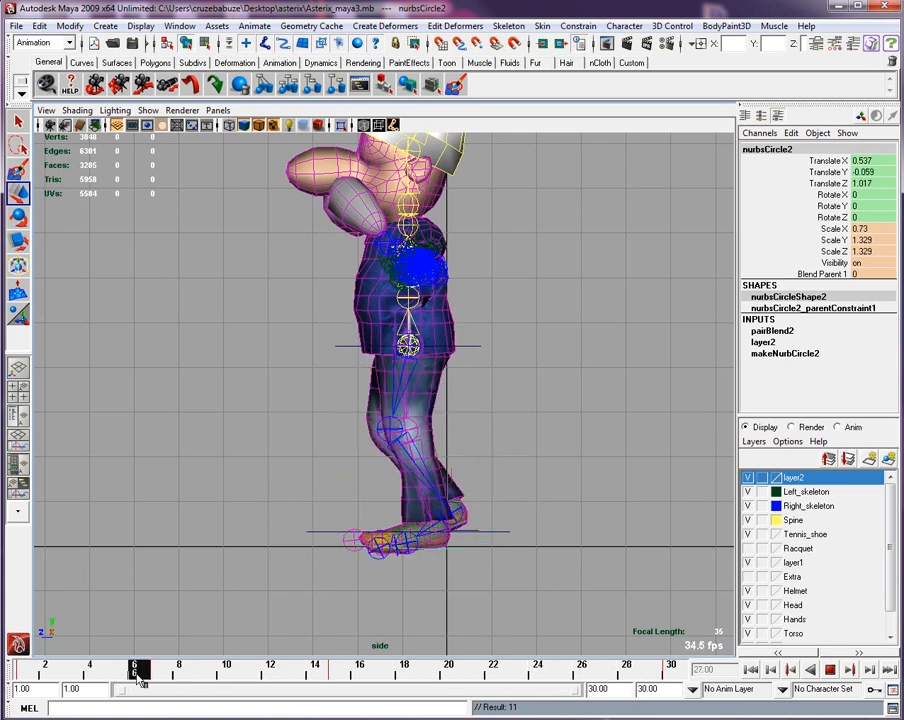
left_click(832, 670)
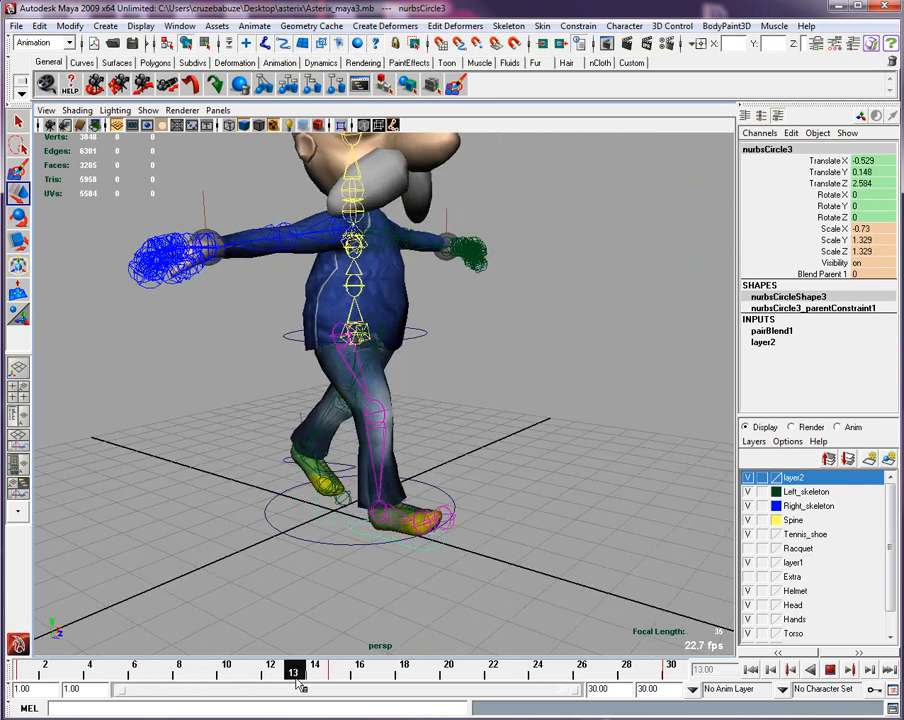
Move through the later stride and cross frames up to frame 11 for keying.
left_click(340, 670)
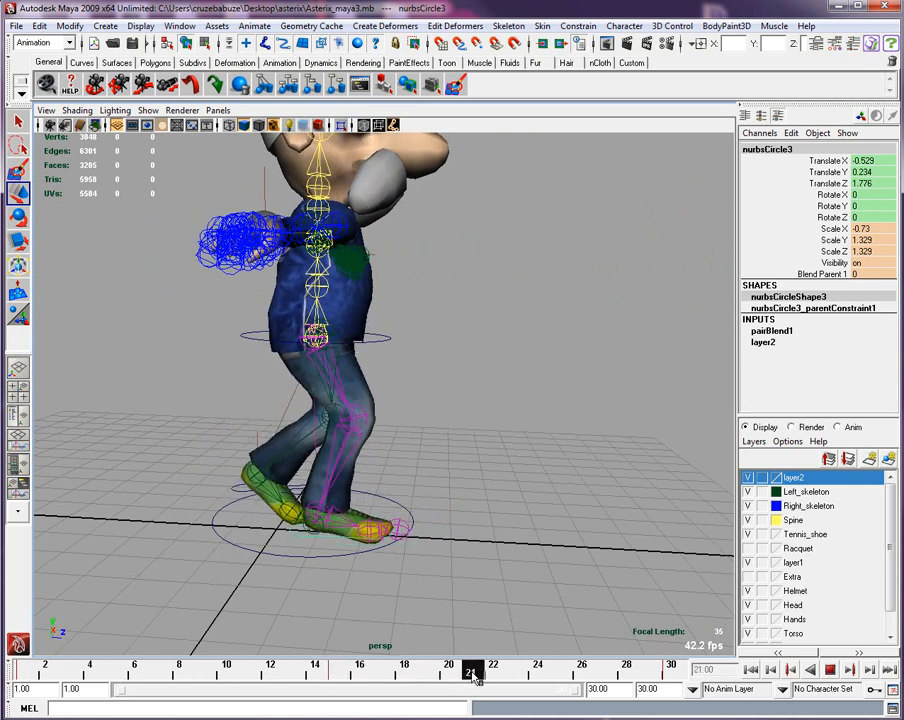
left_click(516, 672)
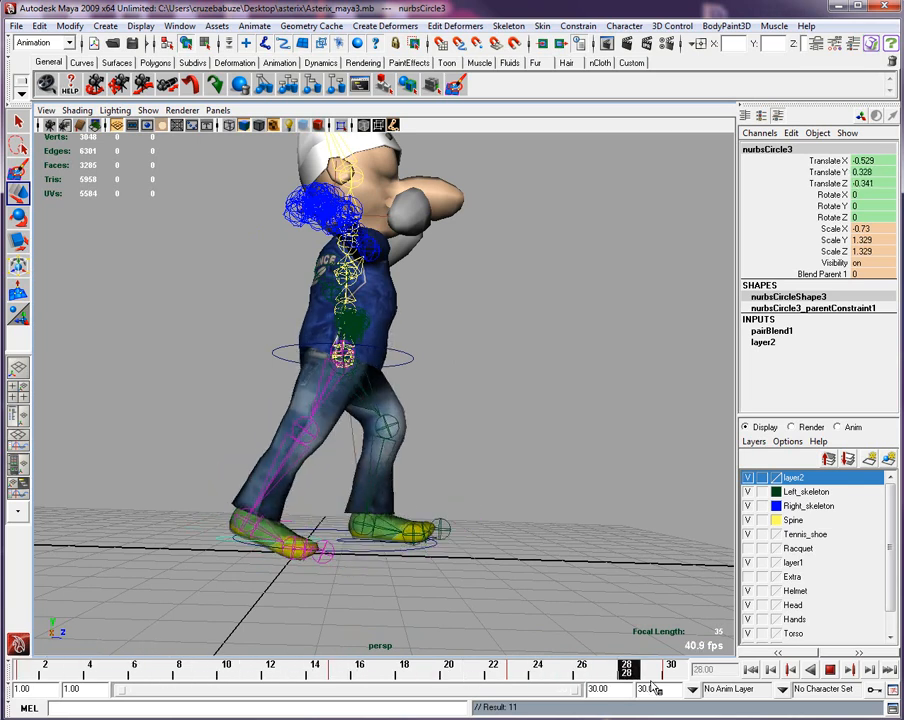
left_click(828, 670)
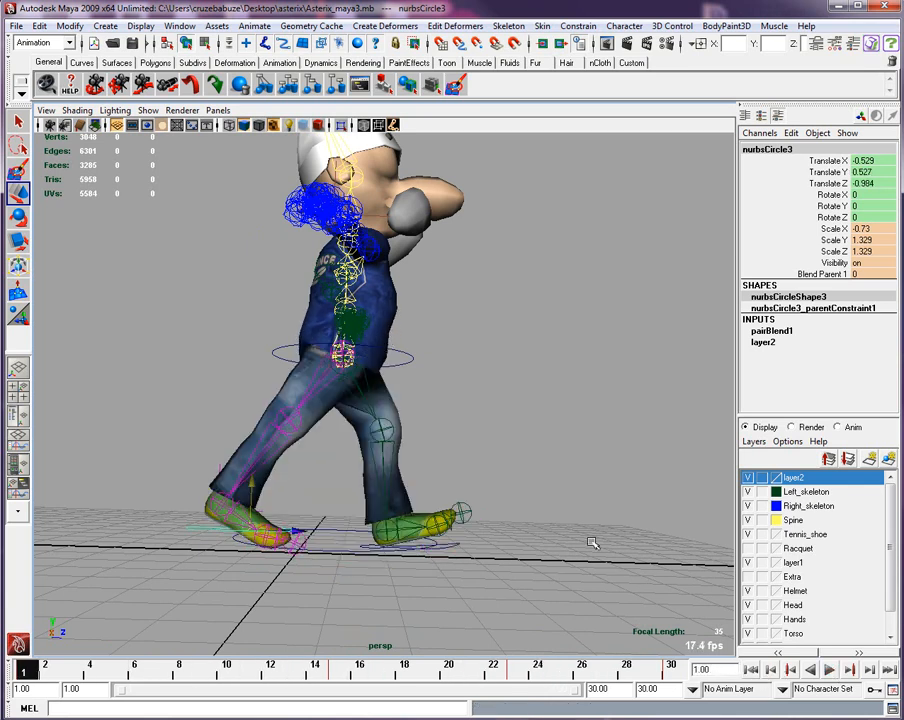
mouse_move(614, 410)
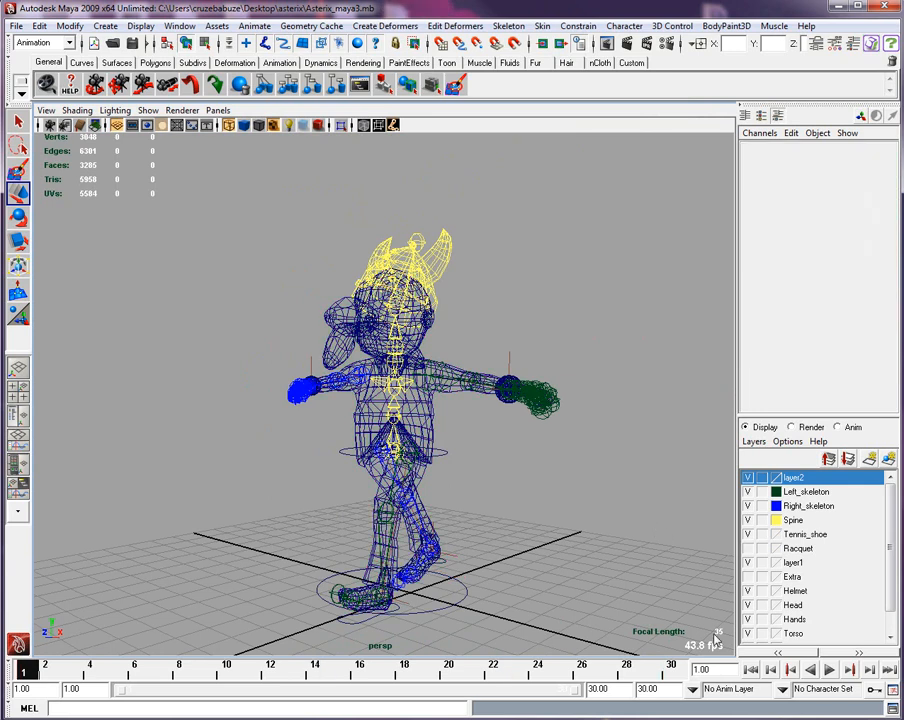
Play the walk back with the viewport set to Smooth Shade All.
left_click(828, 670)
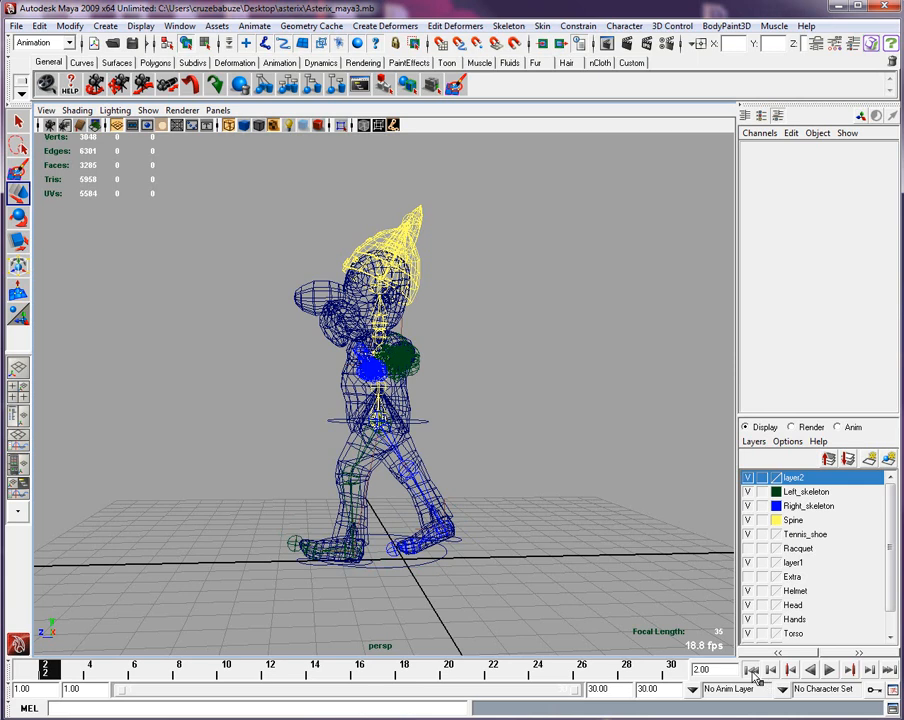
left_click(770, 670)
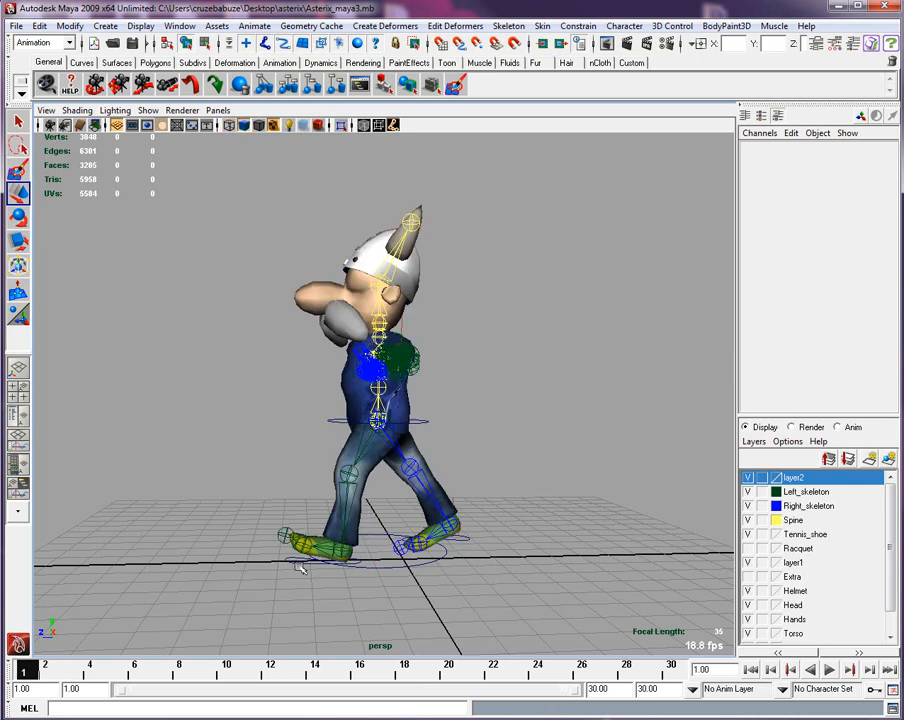
Scrub between the passing and stride poses, then select the hip control.
left_click(300, 570)
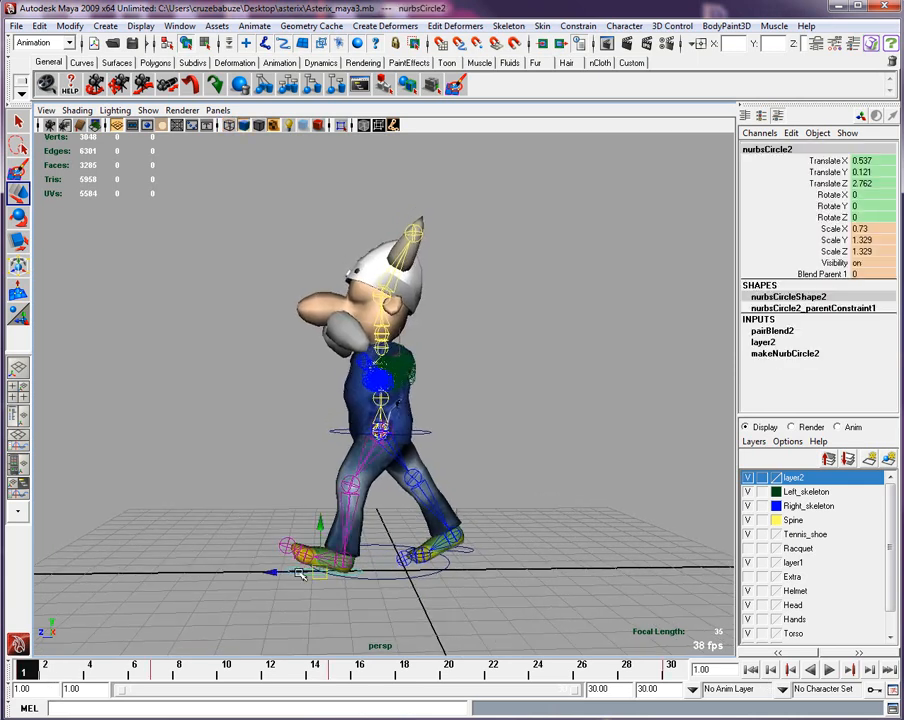
left_click(24, 670)
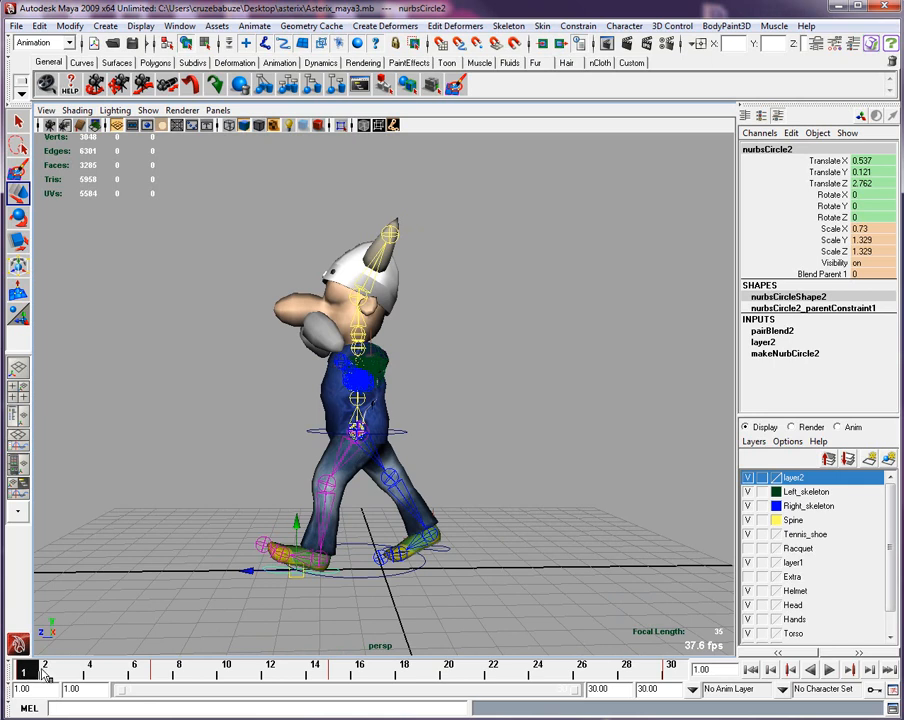
left_click_drag(28, 672, 156, 672)
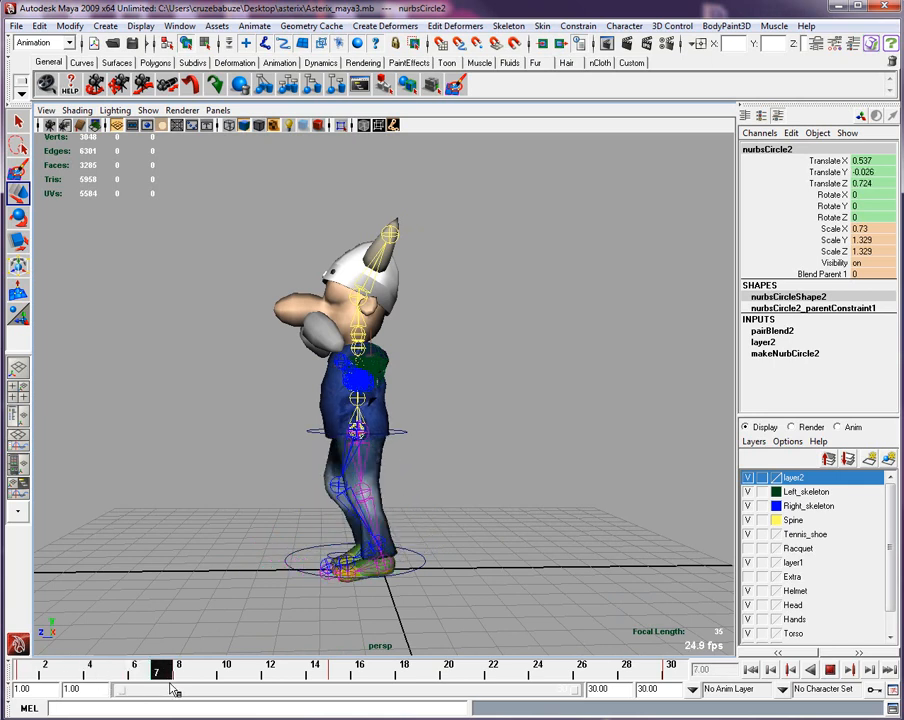
left_click_drag(156, 672, 112, 672)
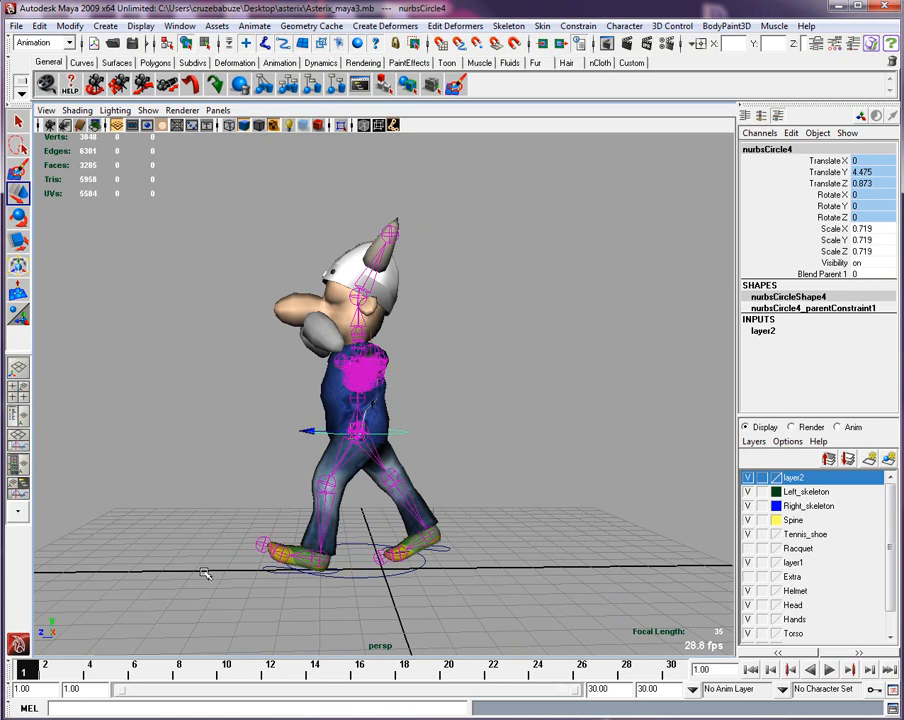
left_click(92, 670)
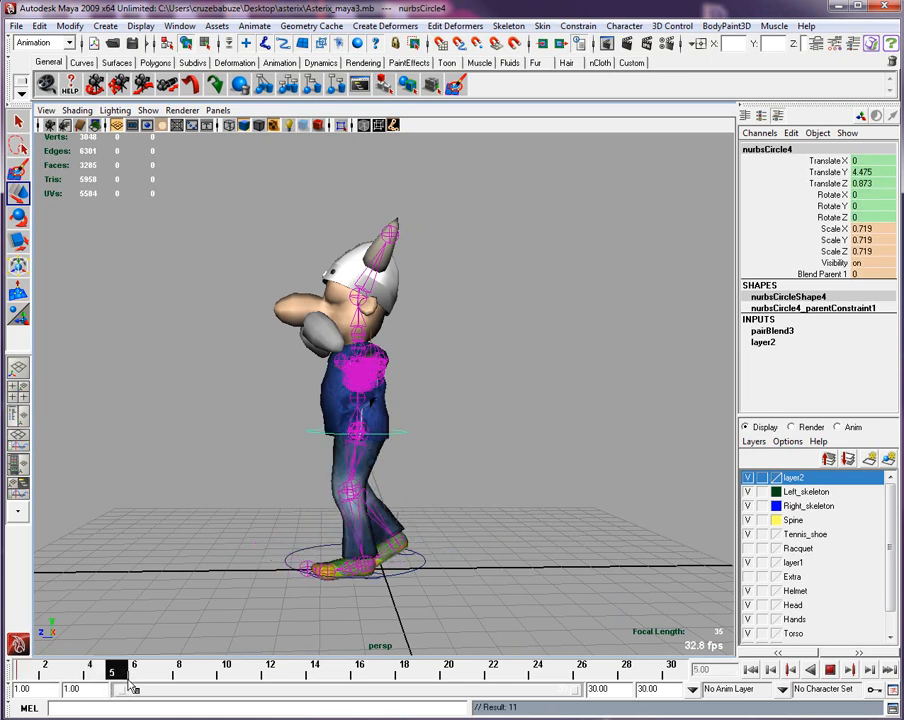
Key the hip low at the stride pose and raised at the passing pose.
left_click(136, 668)
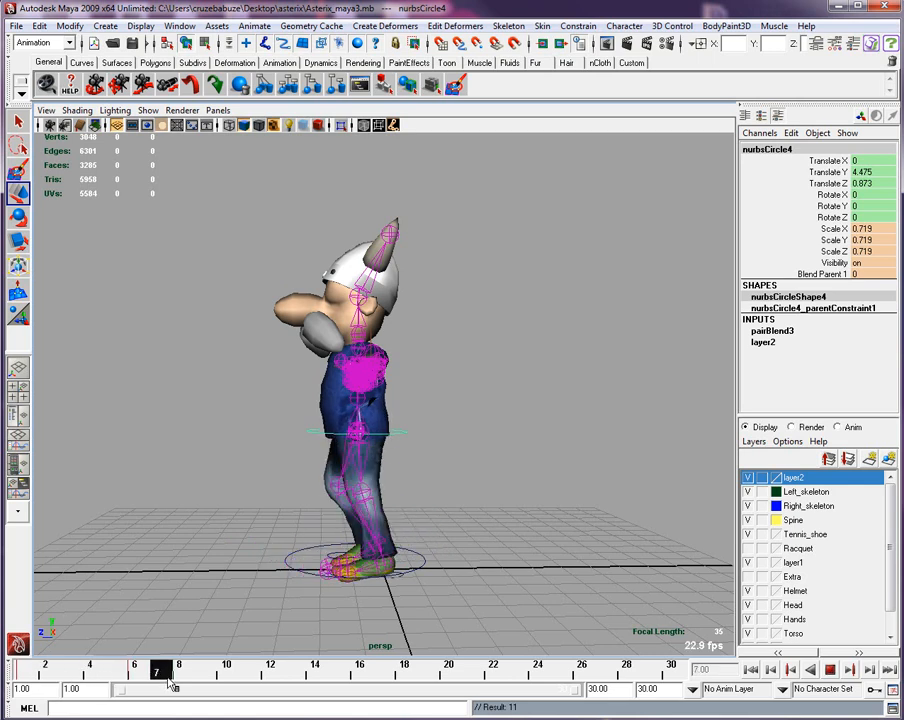
left_click(136, 668)
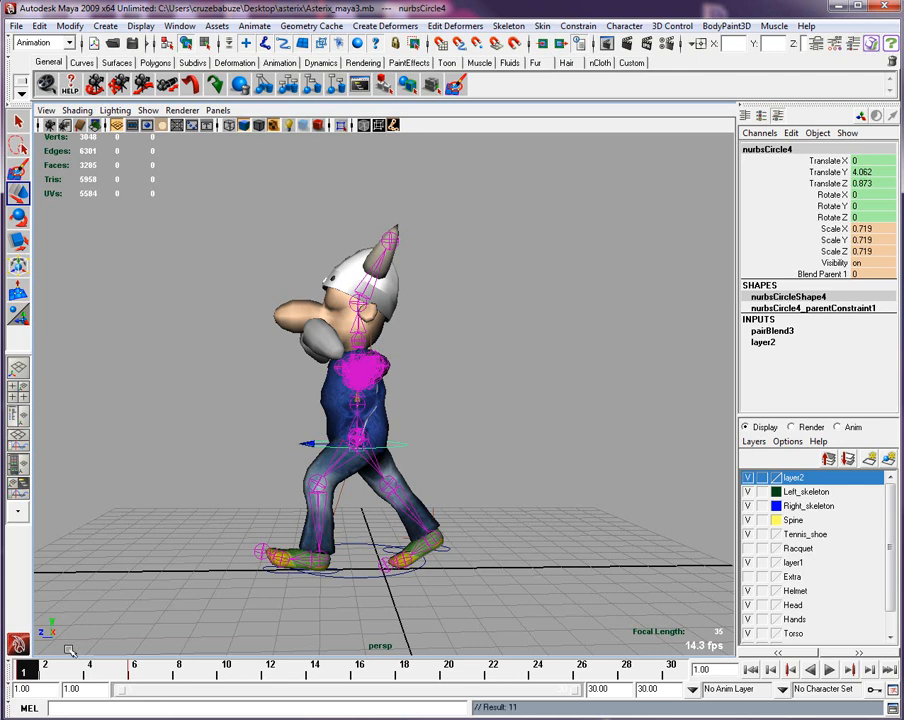
left_click(138, 668)
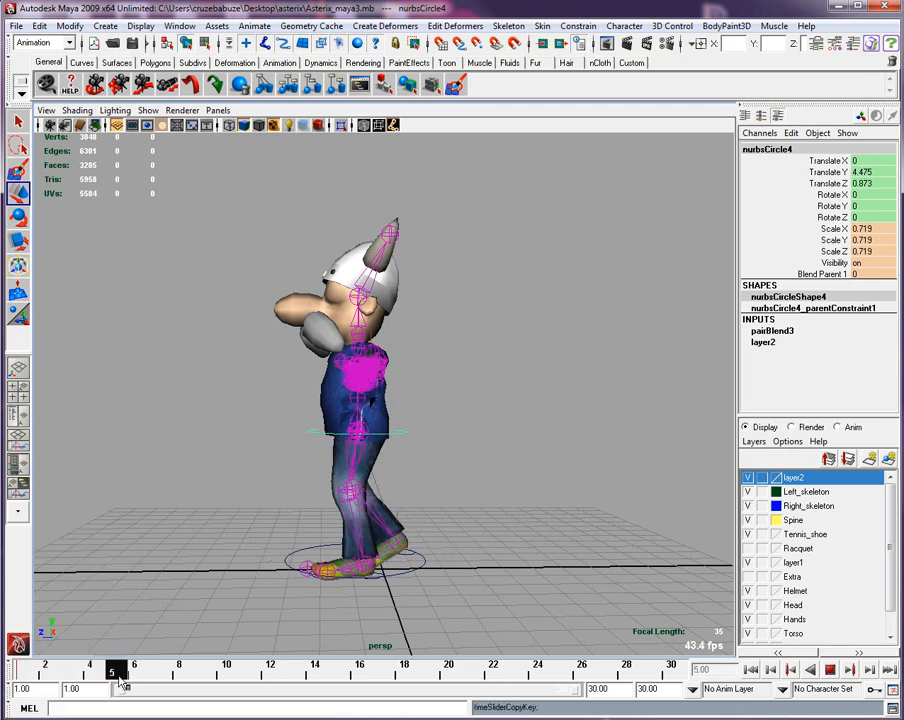
left_click_drag(112, 690, 292, 690)
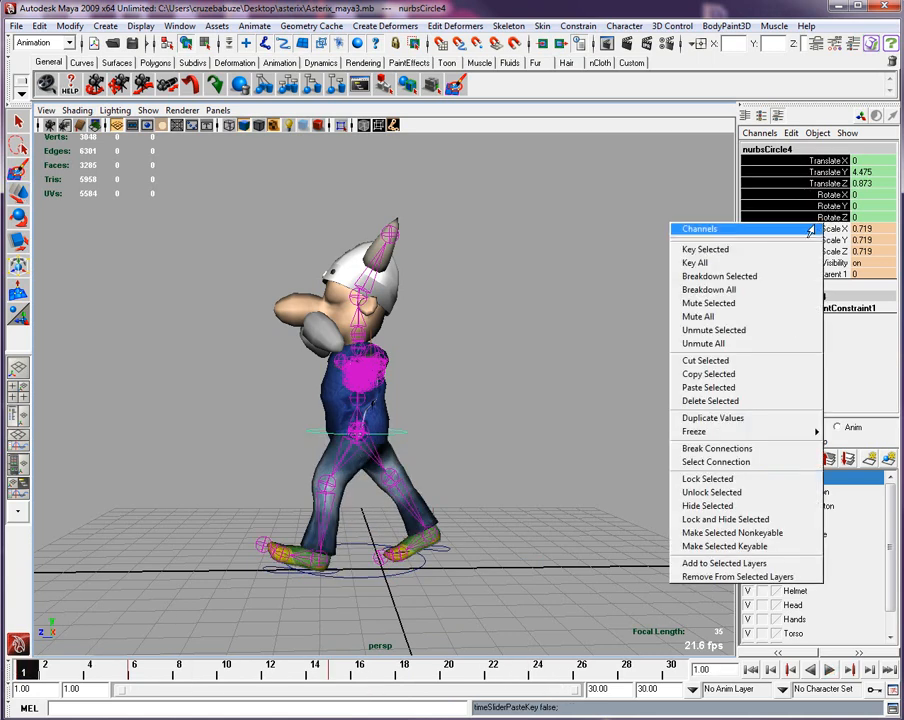
mouse_move(704, 360)
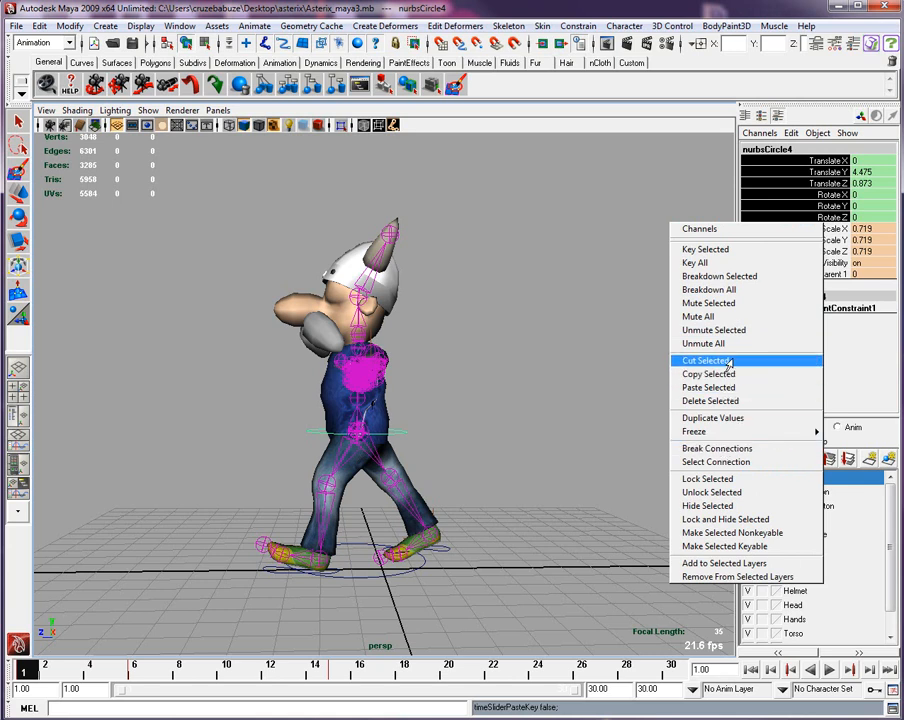
Cut the hip control's selected translate keys and bring up key editing options.
left_click(706, 360)
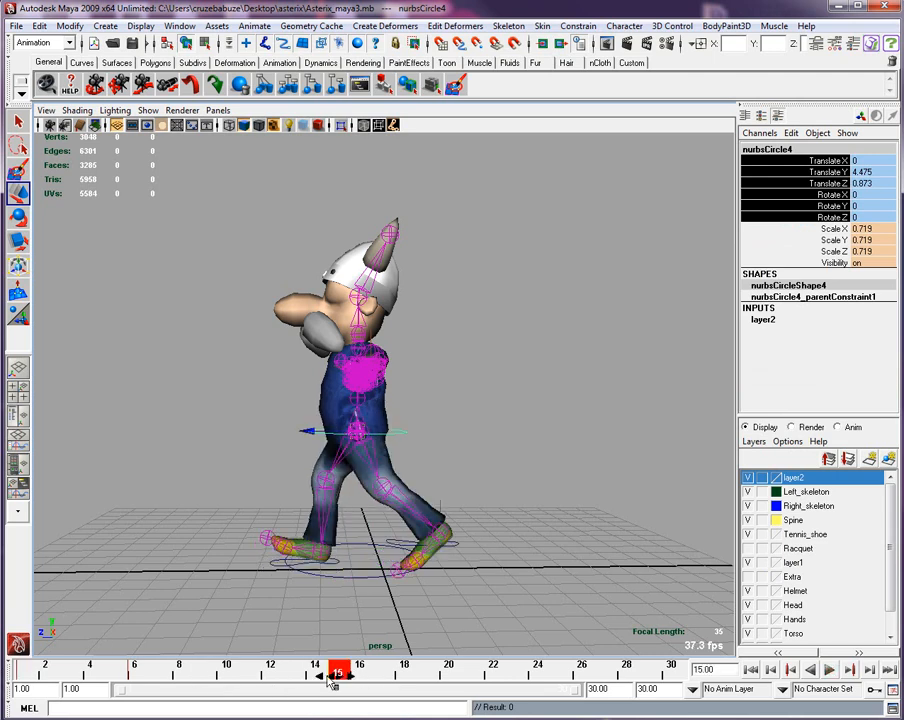
right_click(336, 676)
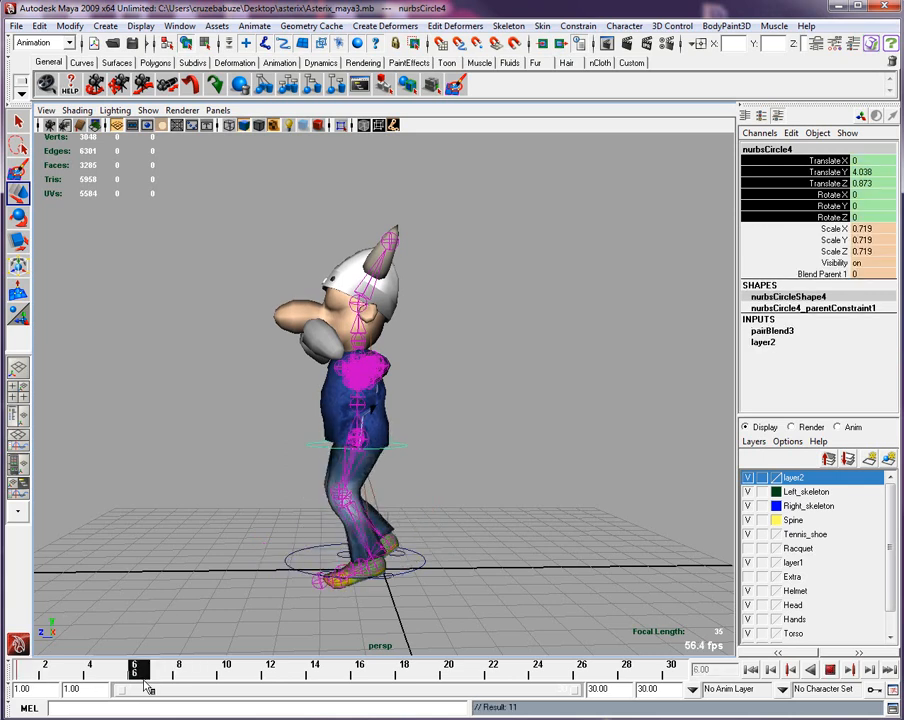
Copy the hip's high key from the passing frame and paste it onto the matching later passing frame.
left_click(158, 670)
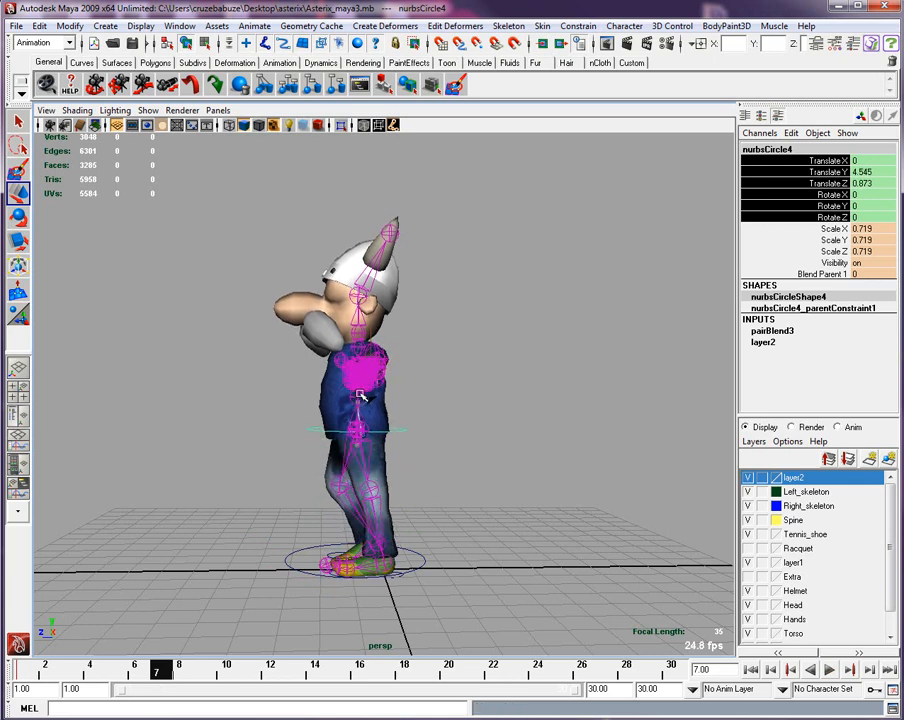
left_click(160, 672)
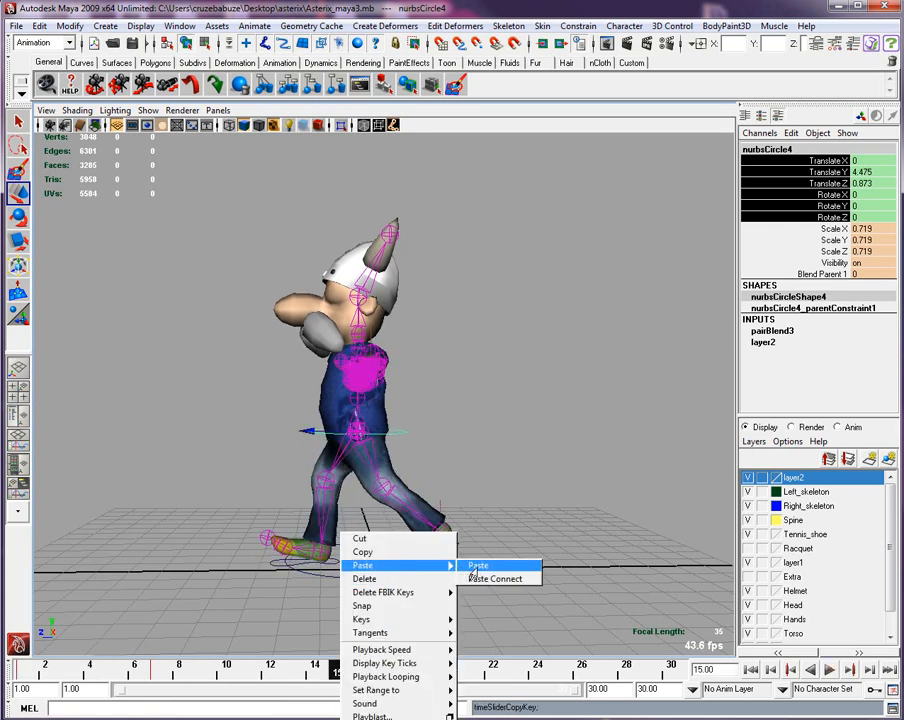
left_click(478, 566)
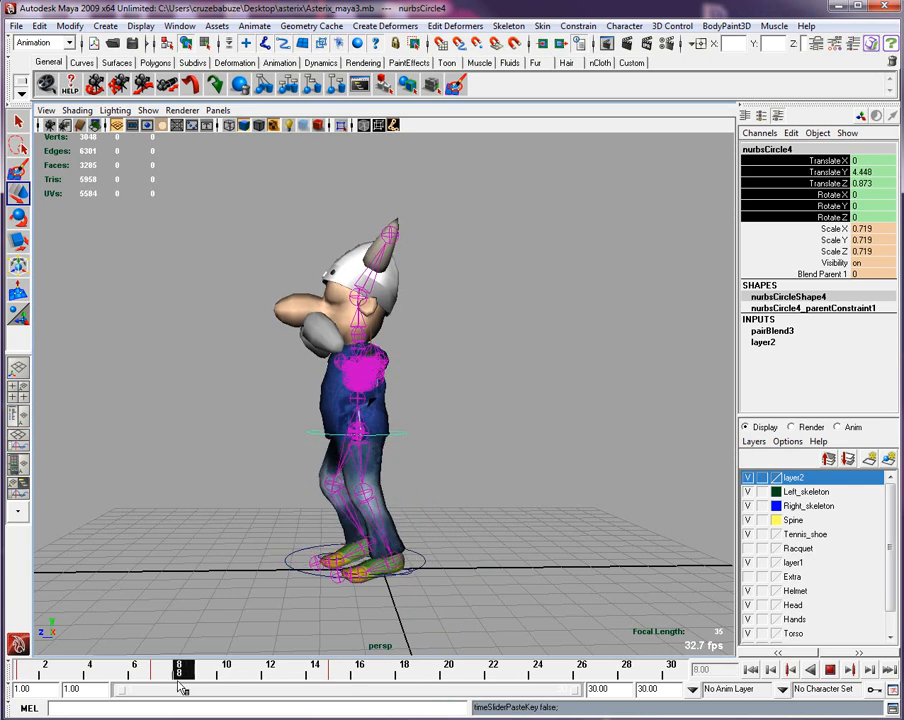
left_click(204, 668)
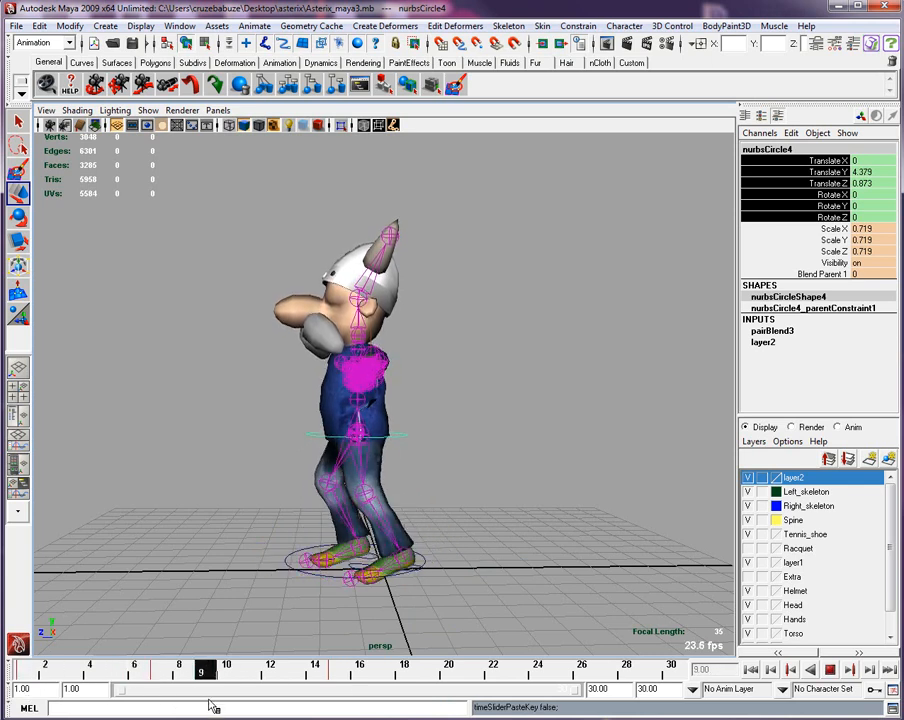
left_click(338, 672)
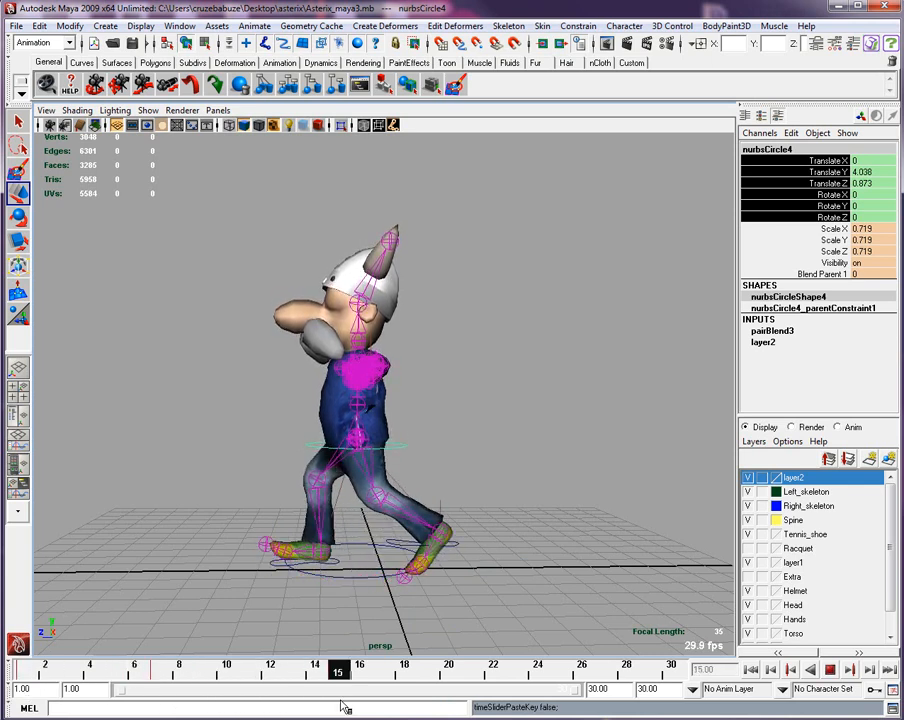
Copy the hip's low key from the stride frame and paste it at frame 23, then start playback.
left_click(28, 670)
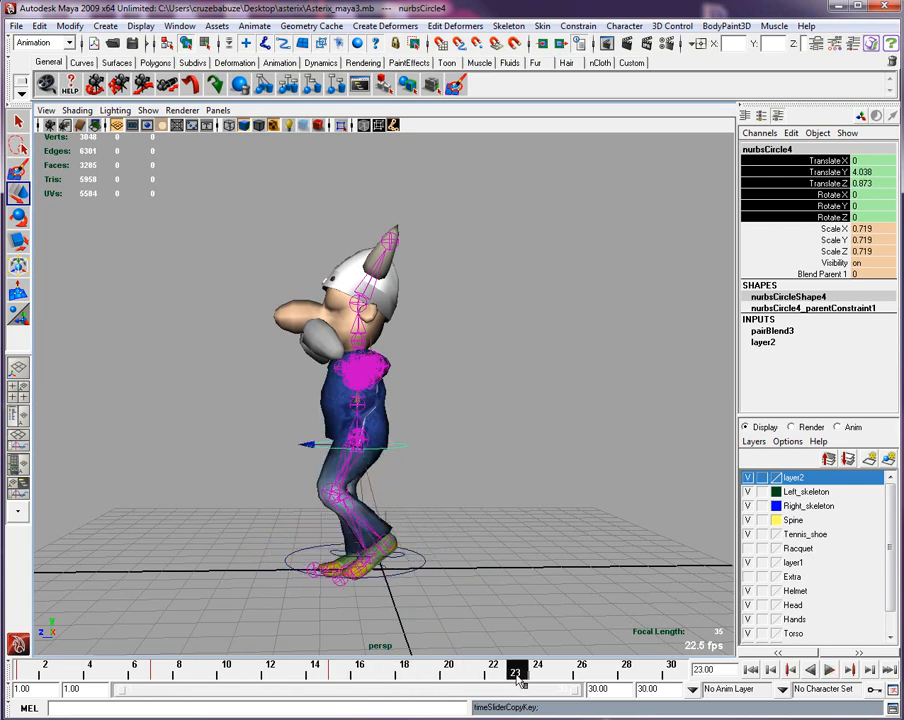
right_click(516, 672)
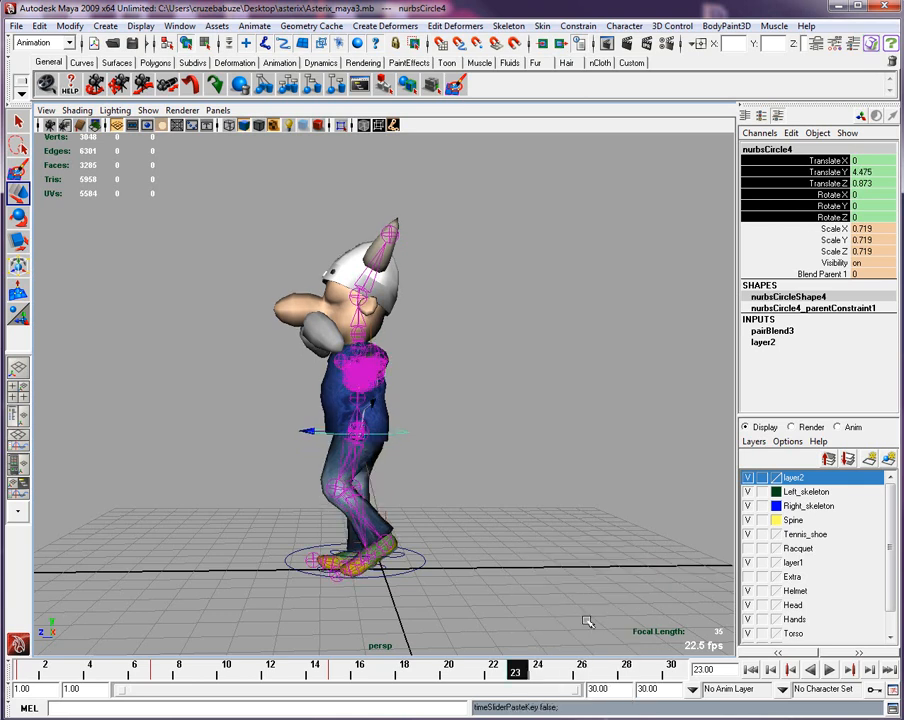
left_click(360, 664)
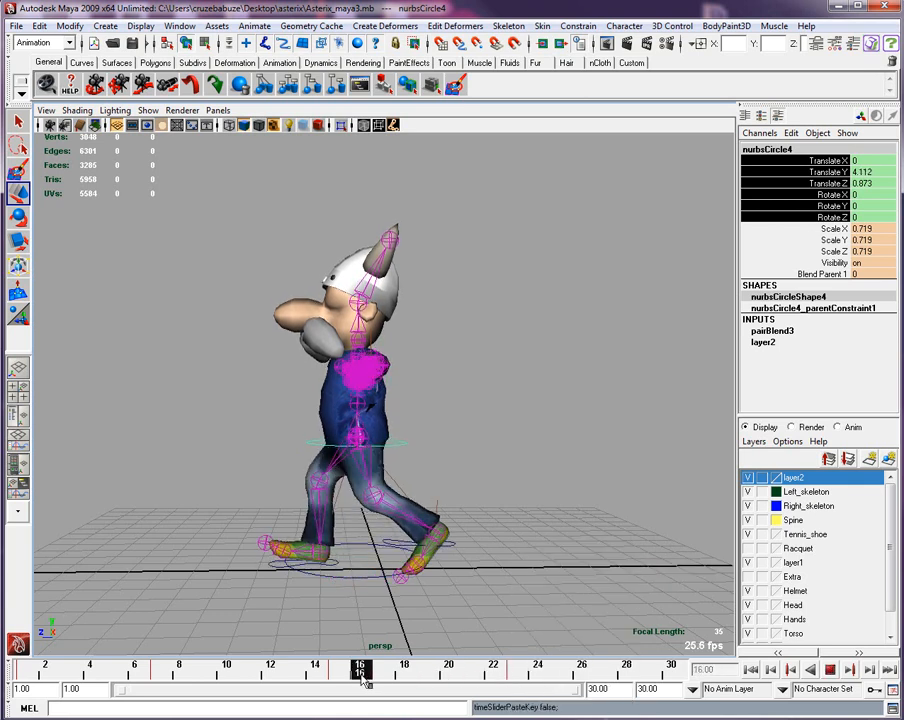
right_click(360, 538)
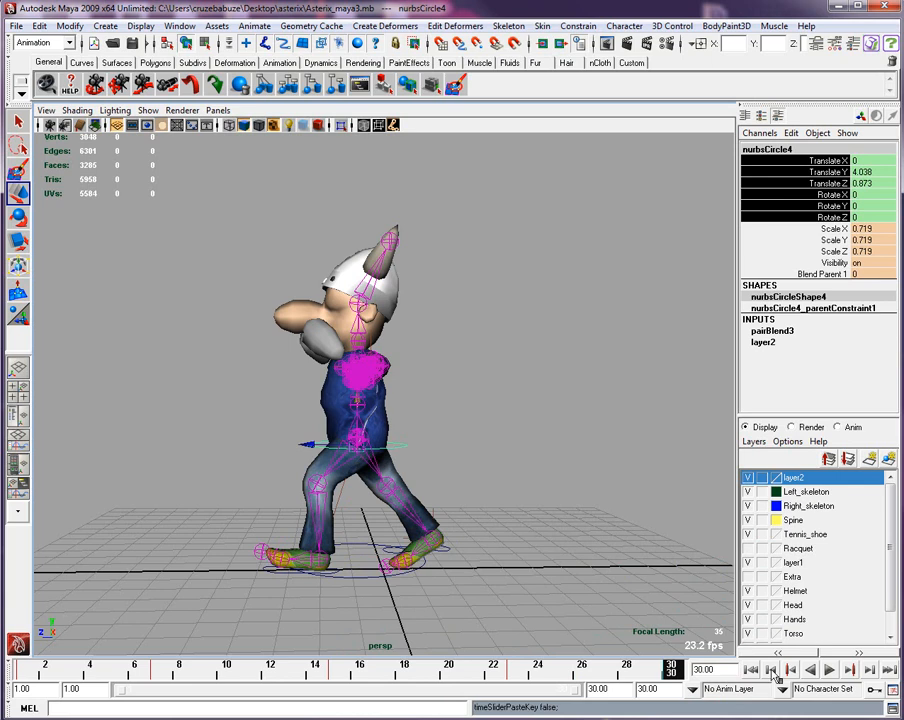
left_click(828, 670)
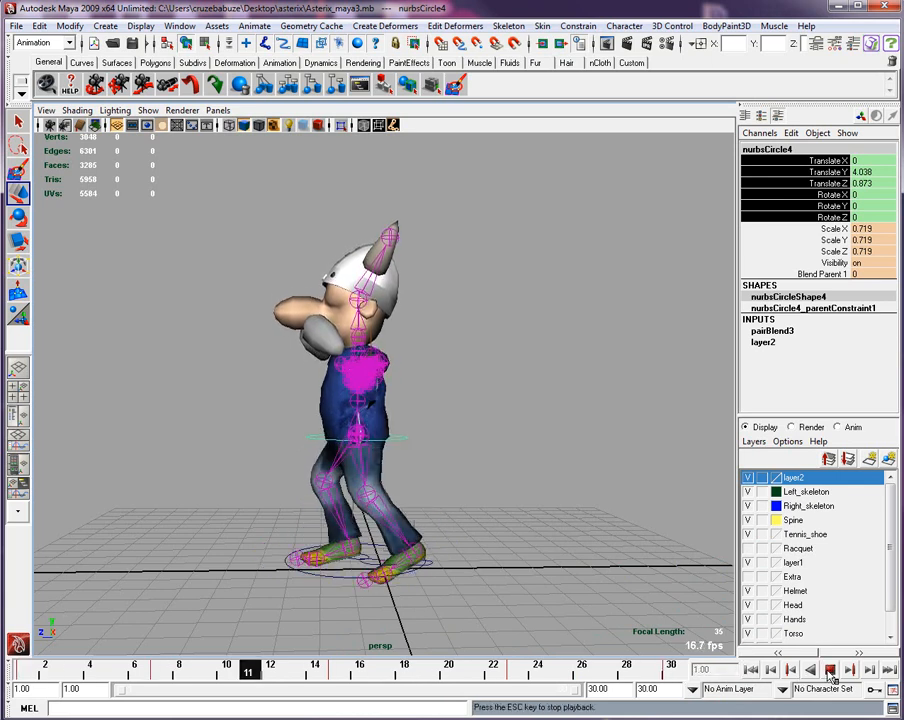
Frame the whole character and review the walk in wireframe as it plays.
left_click(828, 670)
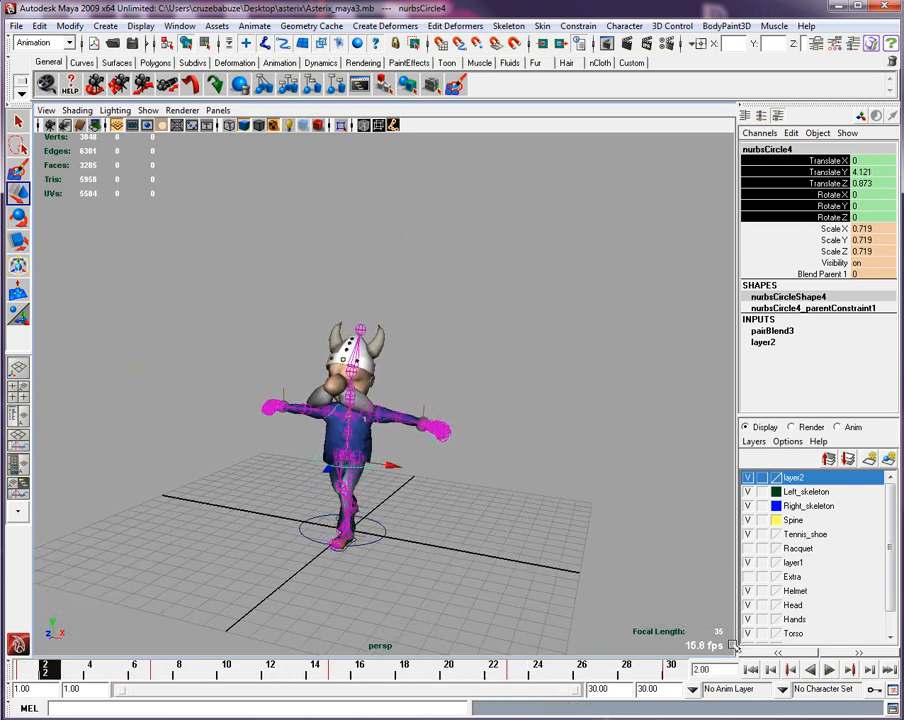
left_click(828, 670)
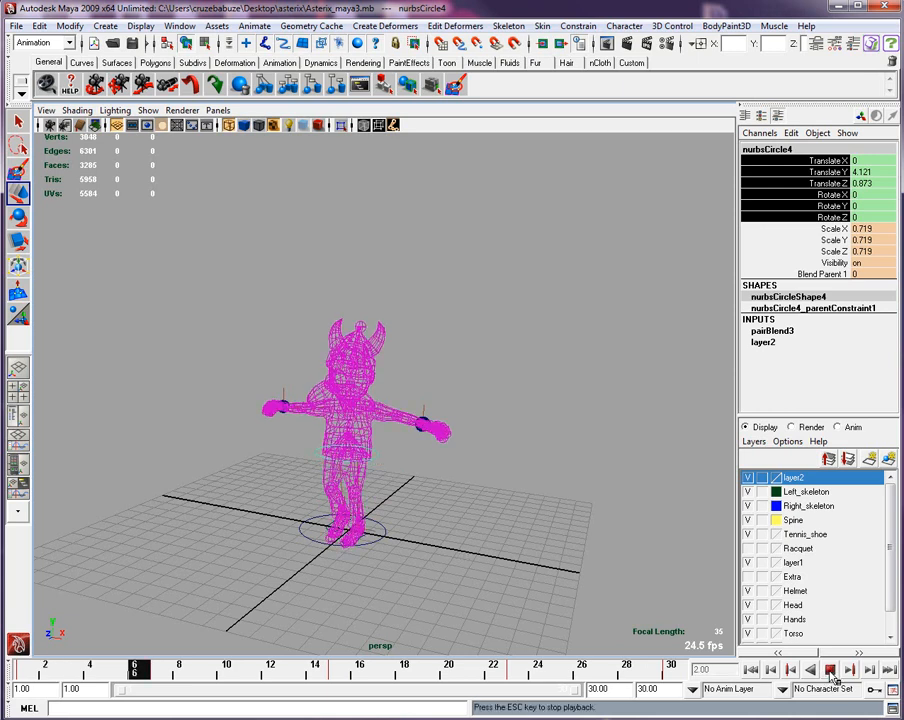